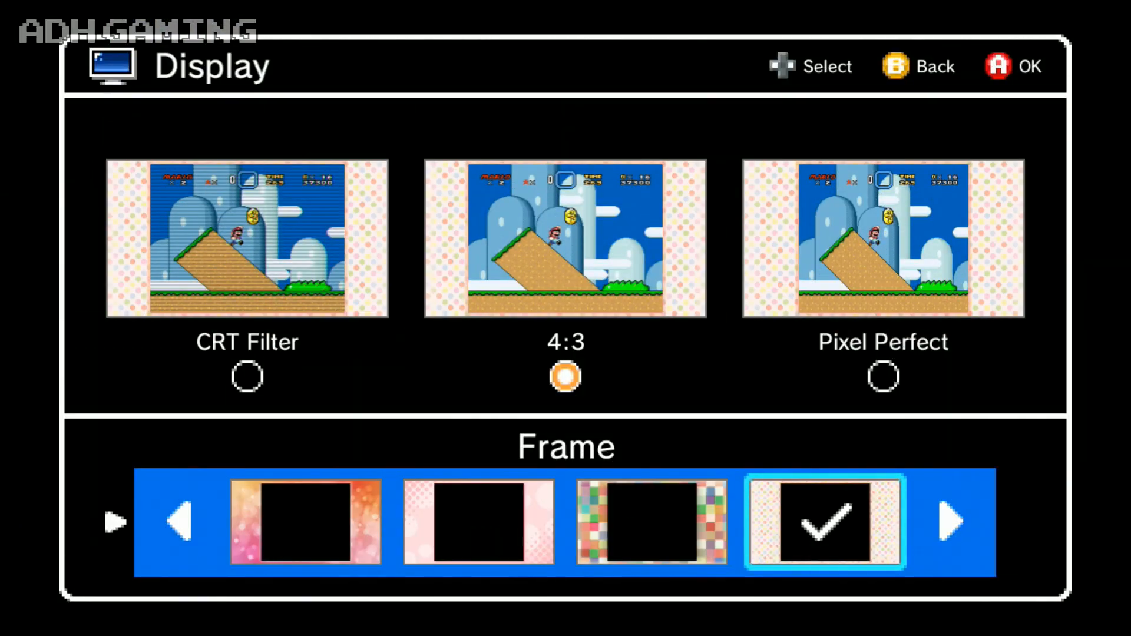
- Cycle the Frame setting through the stock borders until the red theatre-curtain frame is selected
left_click(949, 522)
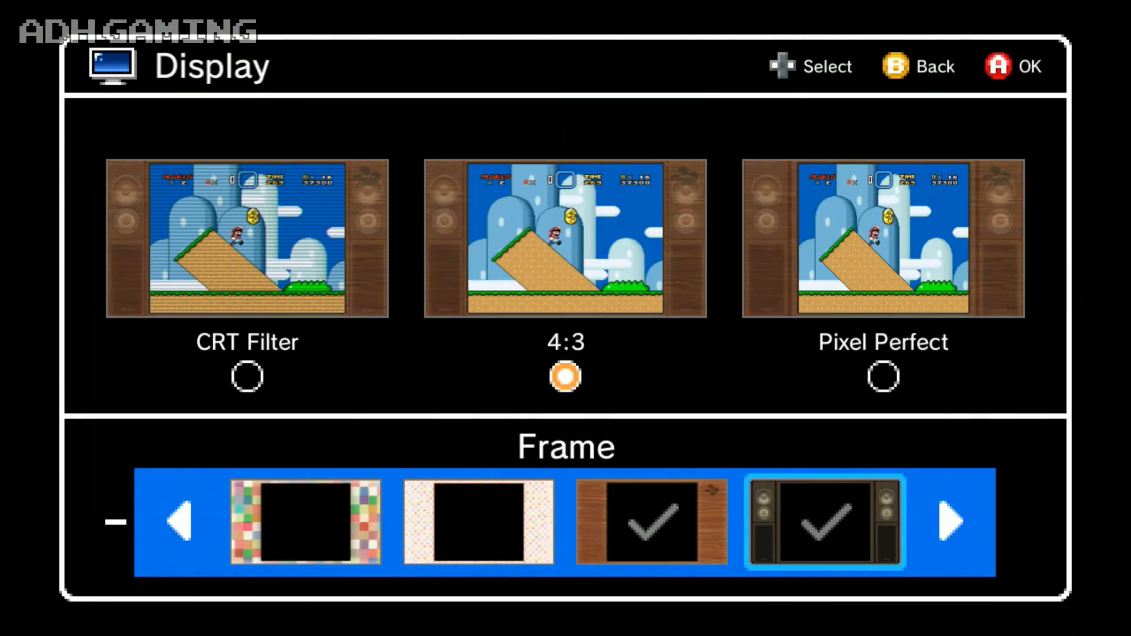
left_click(948, 522)
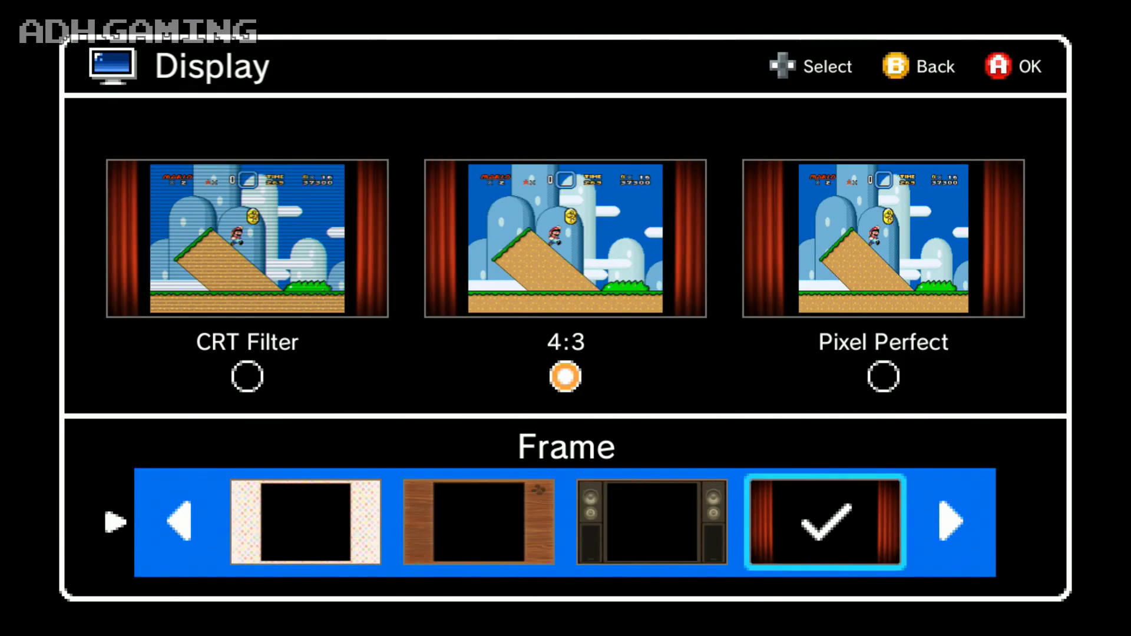
left_click(947, 522)
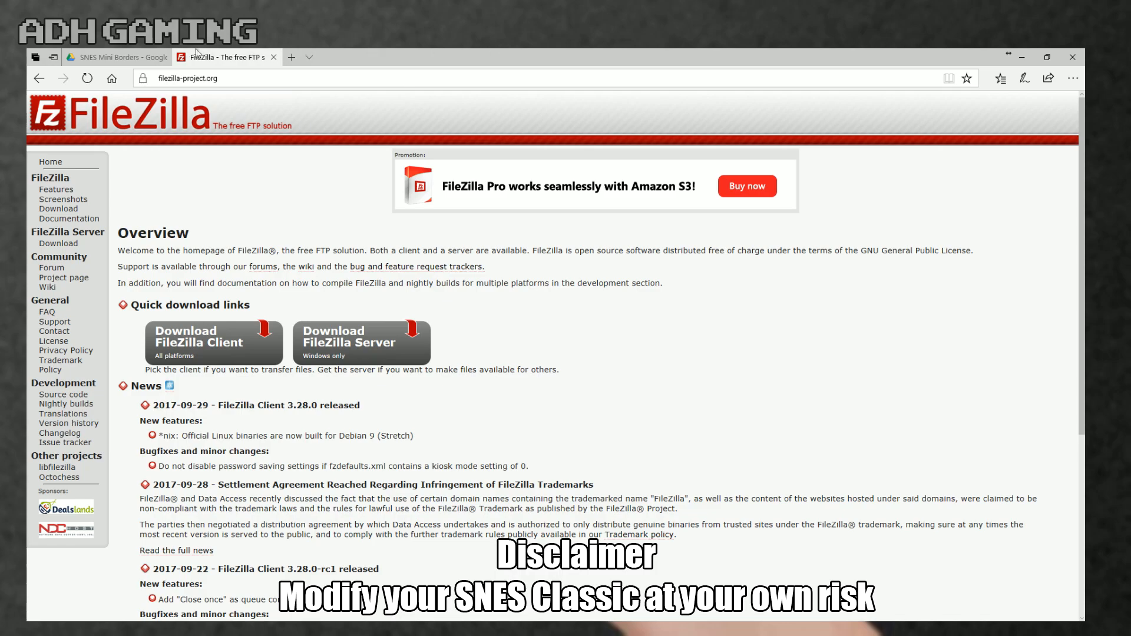
mouse_move(205, 64)
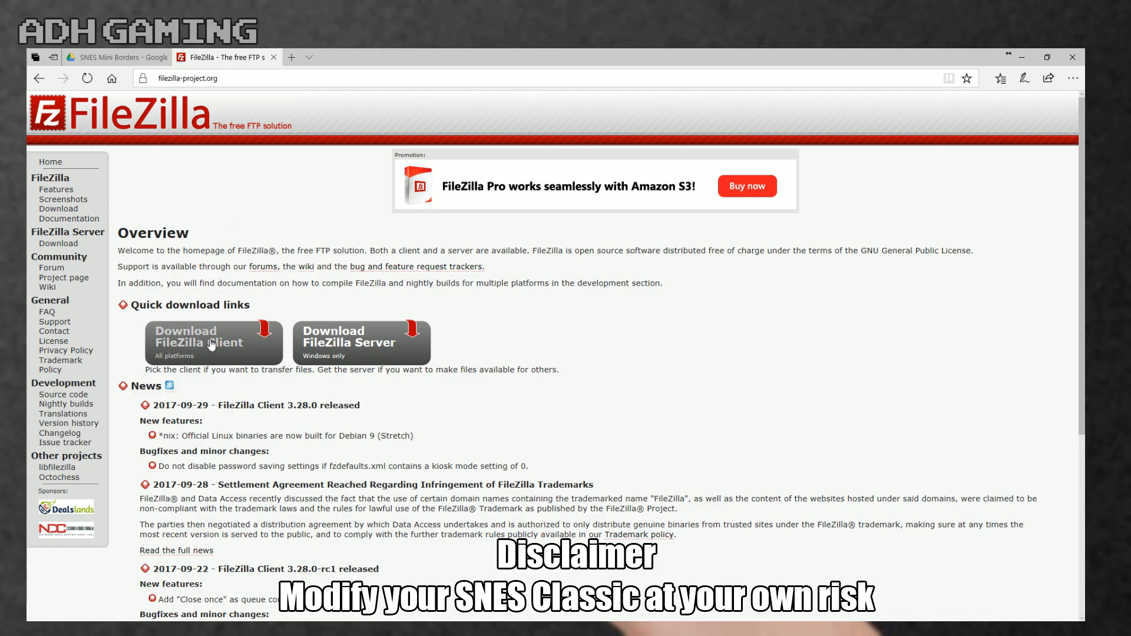
- Download the free 64-bit FileZilla Client installer from filezilla-project.org and save it in Edge
left_click(213, 342)
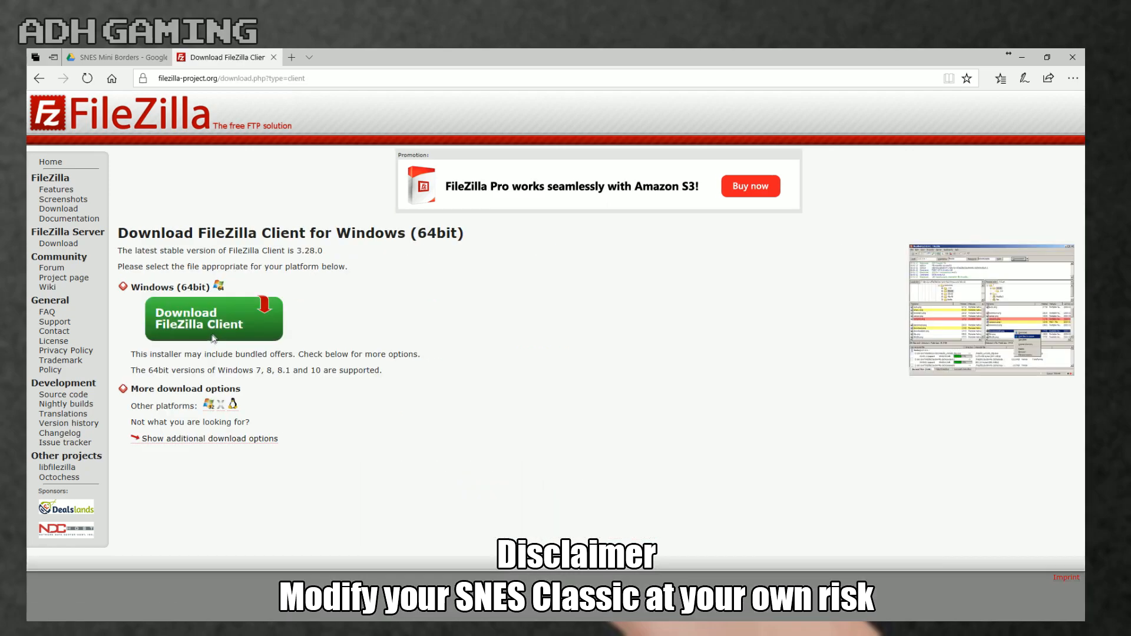
left_click(213, 320)
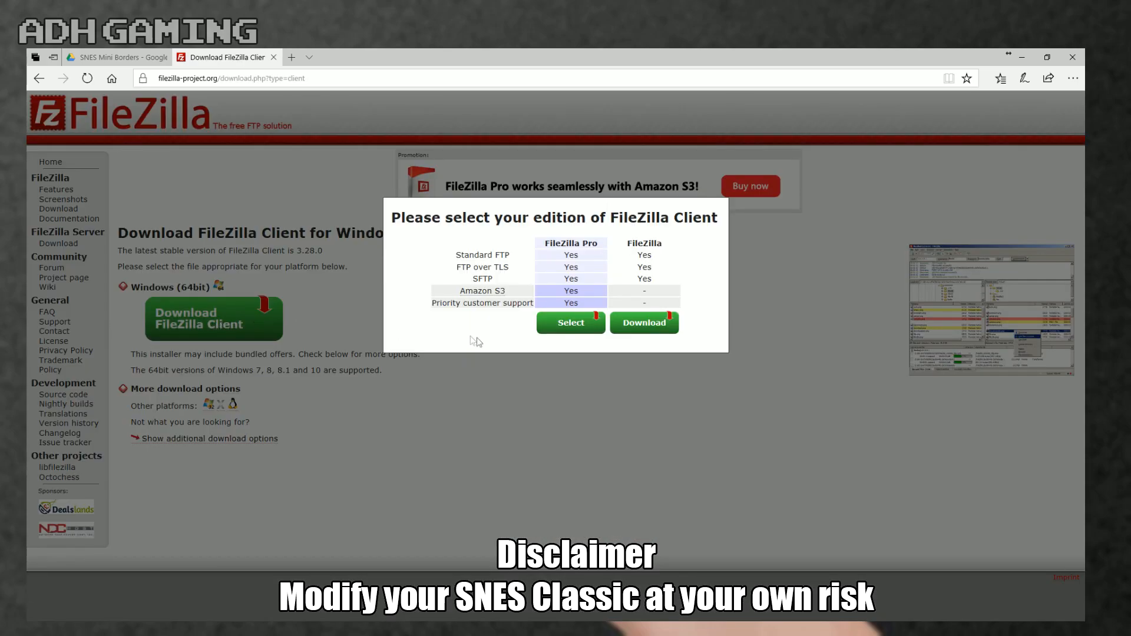
left_click(643, 323)
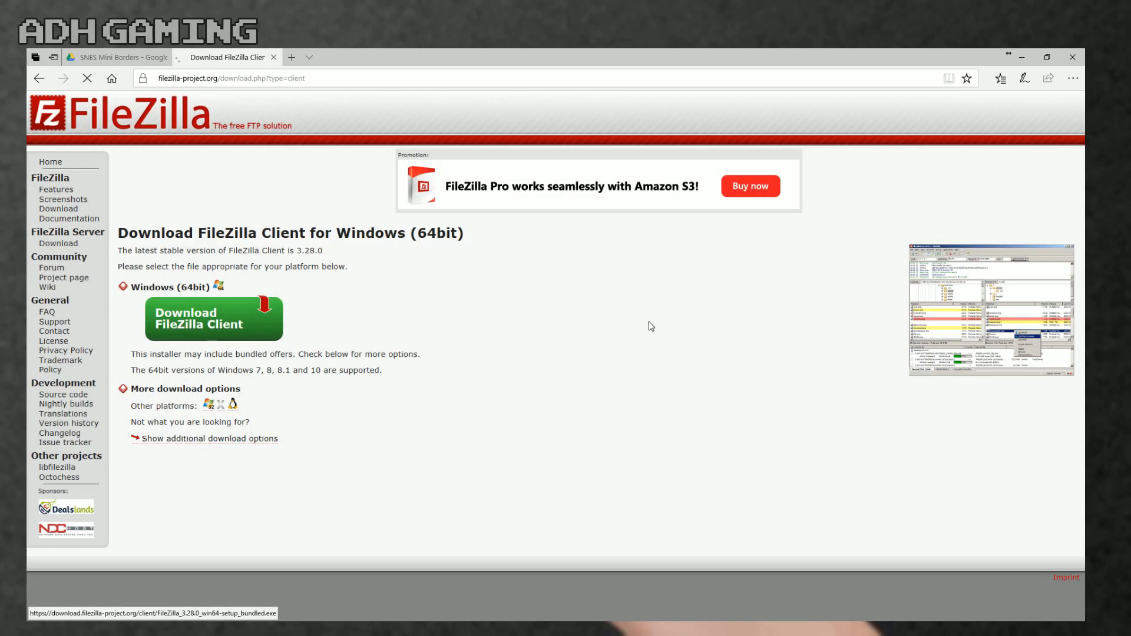
left_click(213, 320)
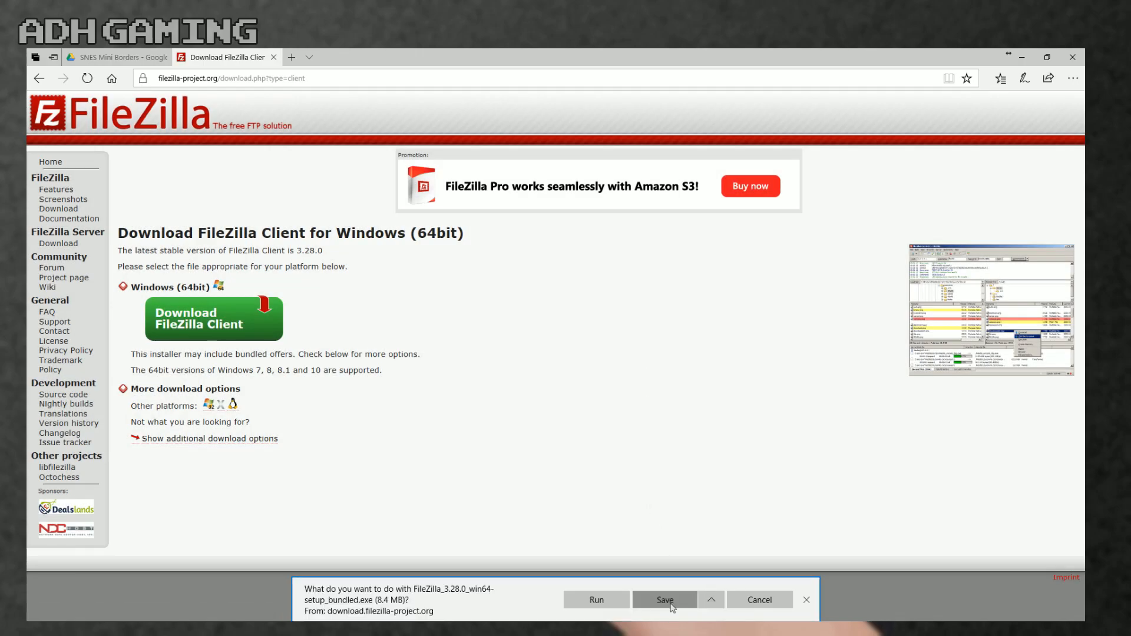
left_click(662, 599)
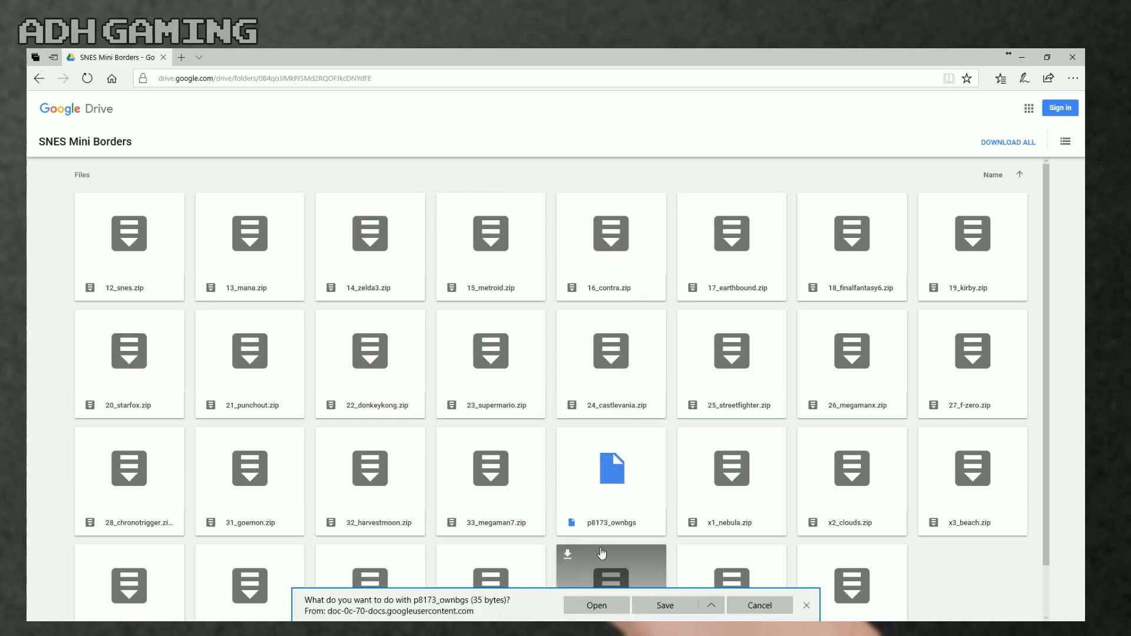
- Save p8173_ownbgs and download the 12_snes, 13_mana and 14_zelda3 border zips from the Drive folder
left_click(663, 606)
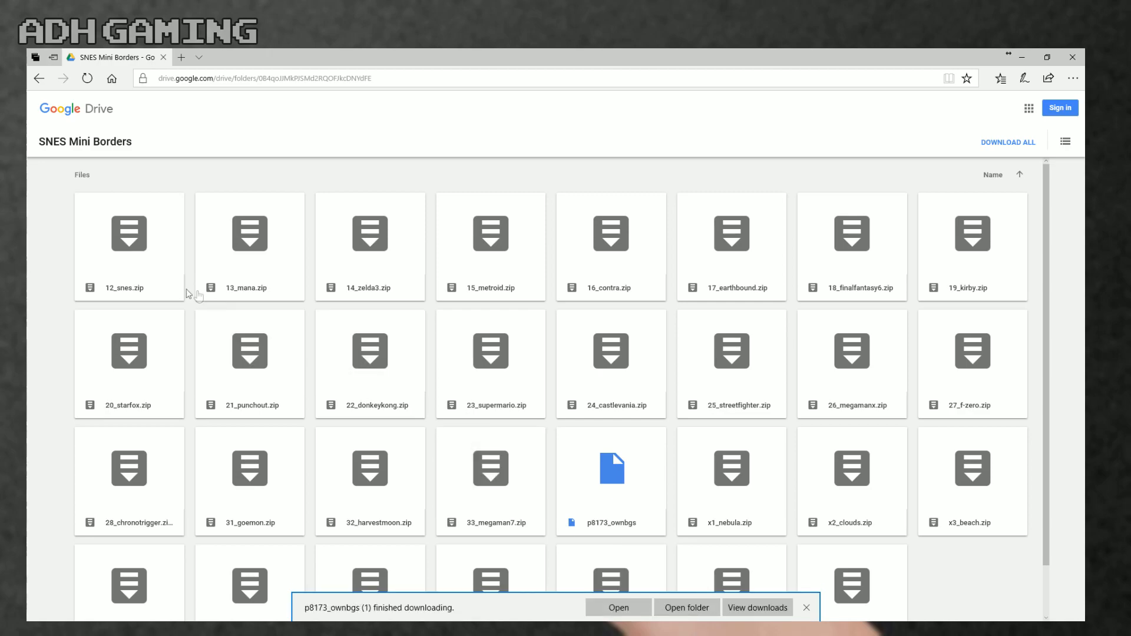
left_click(129, 233)
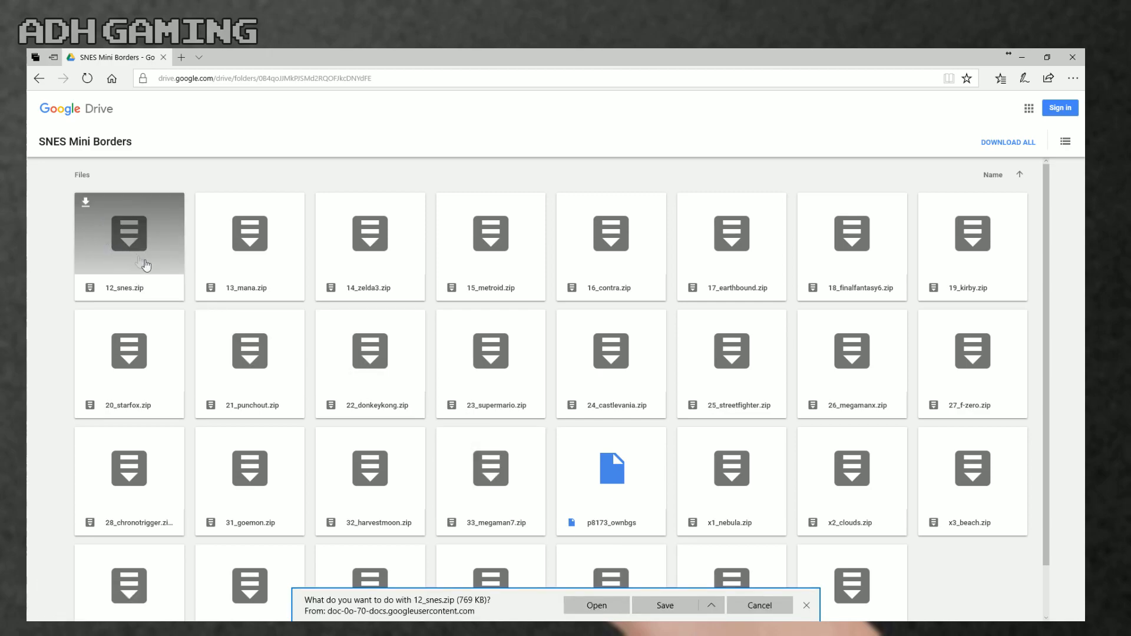
left_click(663, 605)
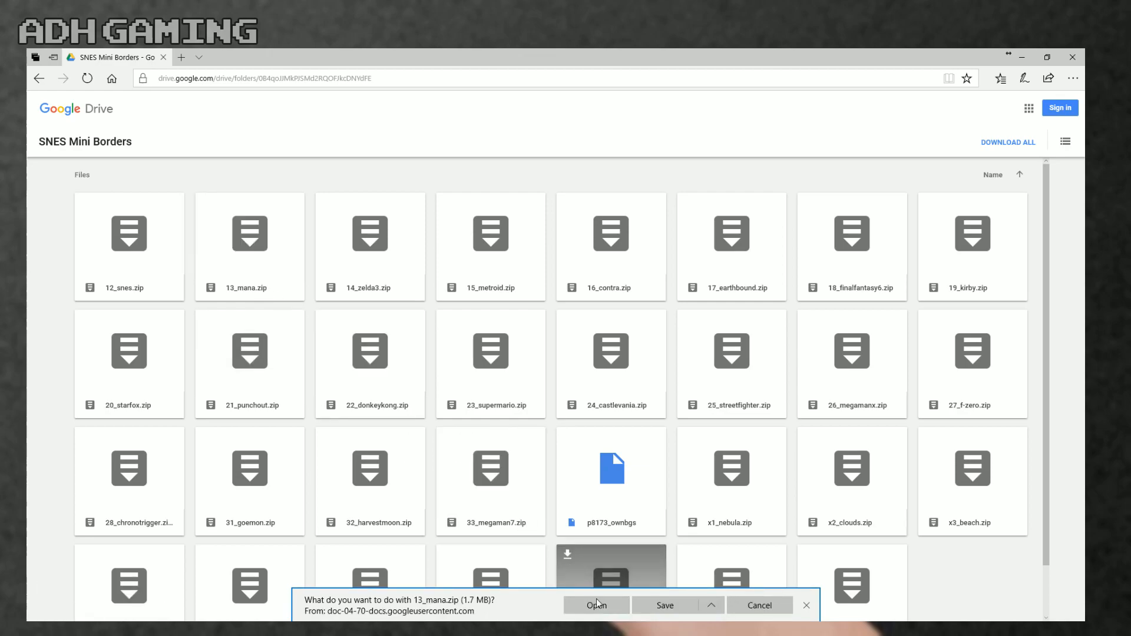
left_click(662, 606)
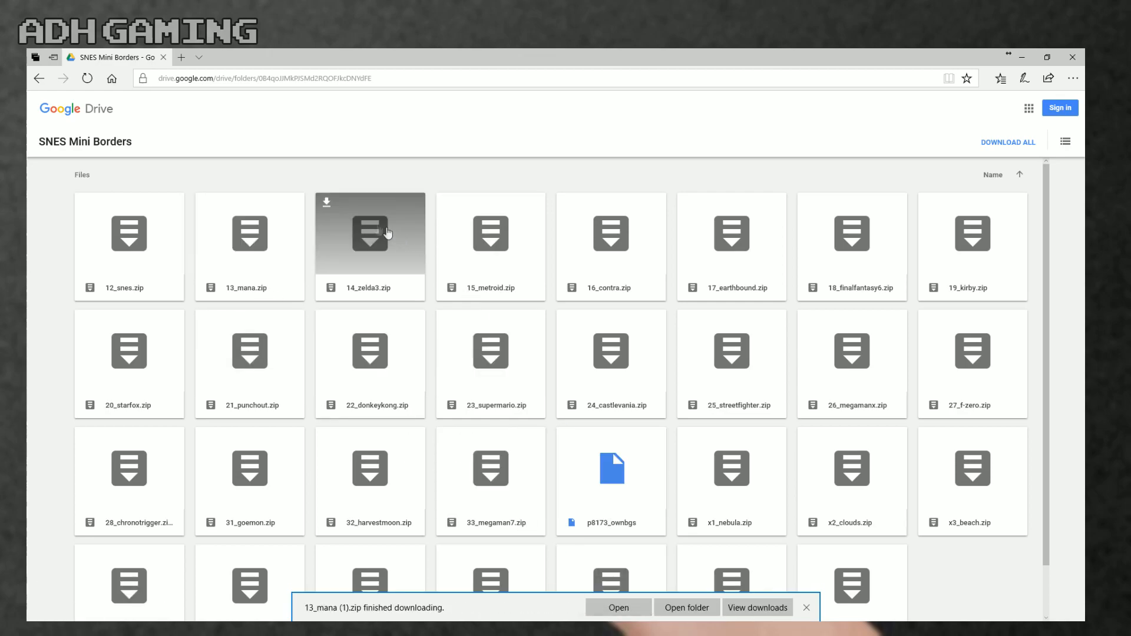
left_click(370, 232)
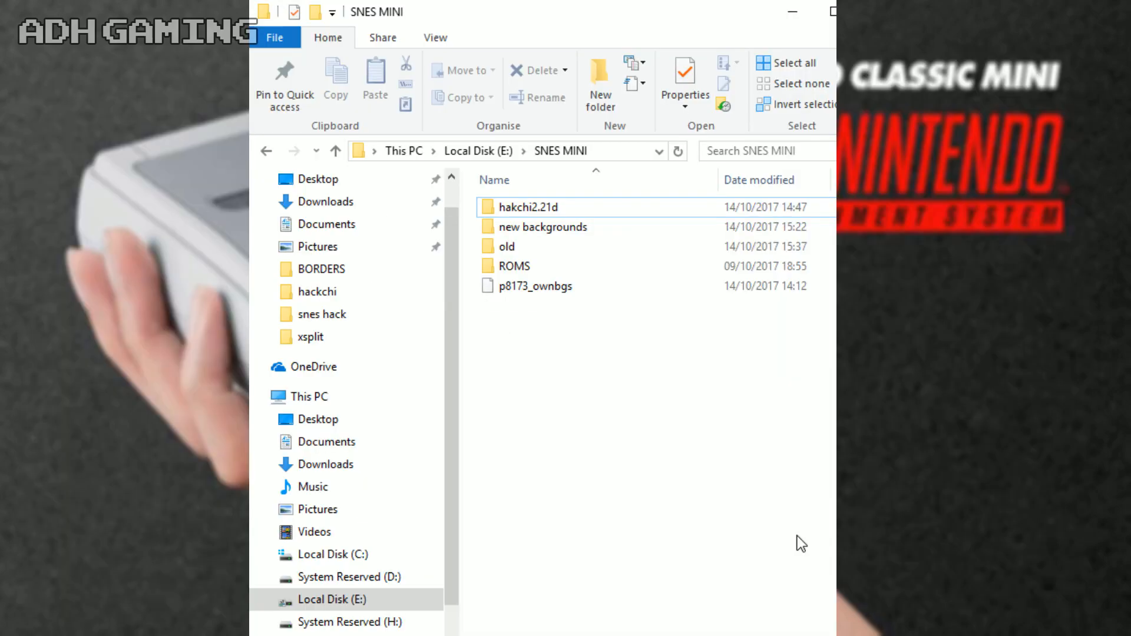
- Open the new backgrounds folder in E:\SNES MINI showing the four extracted border folders
double_click(543, 226)
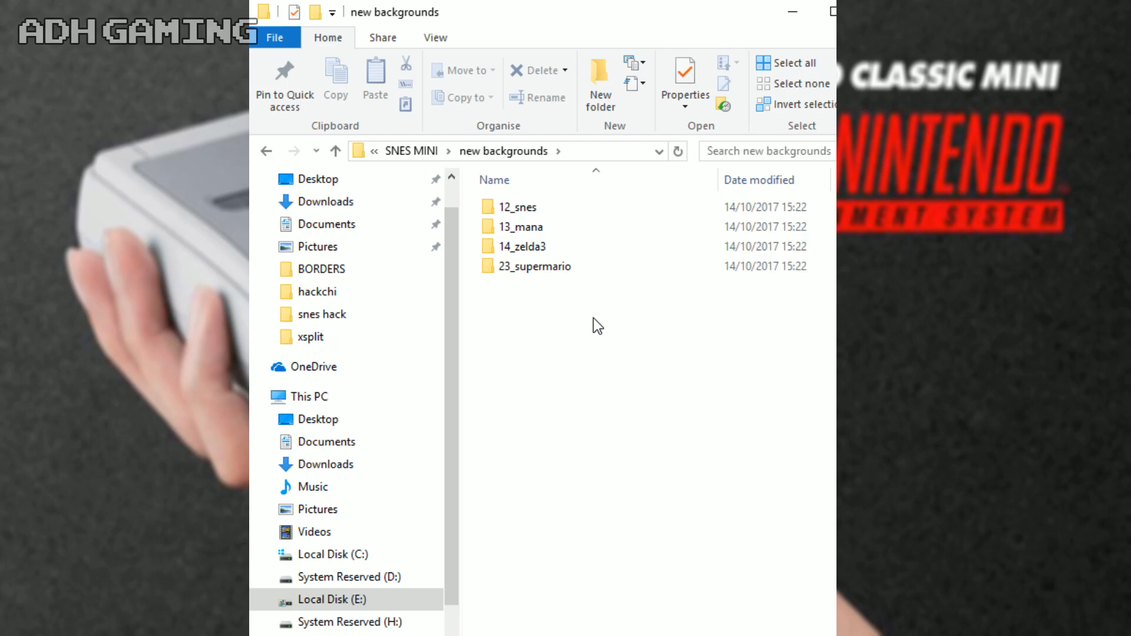
mouse_move(581, 229)
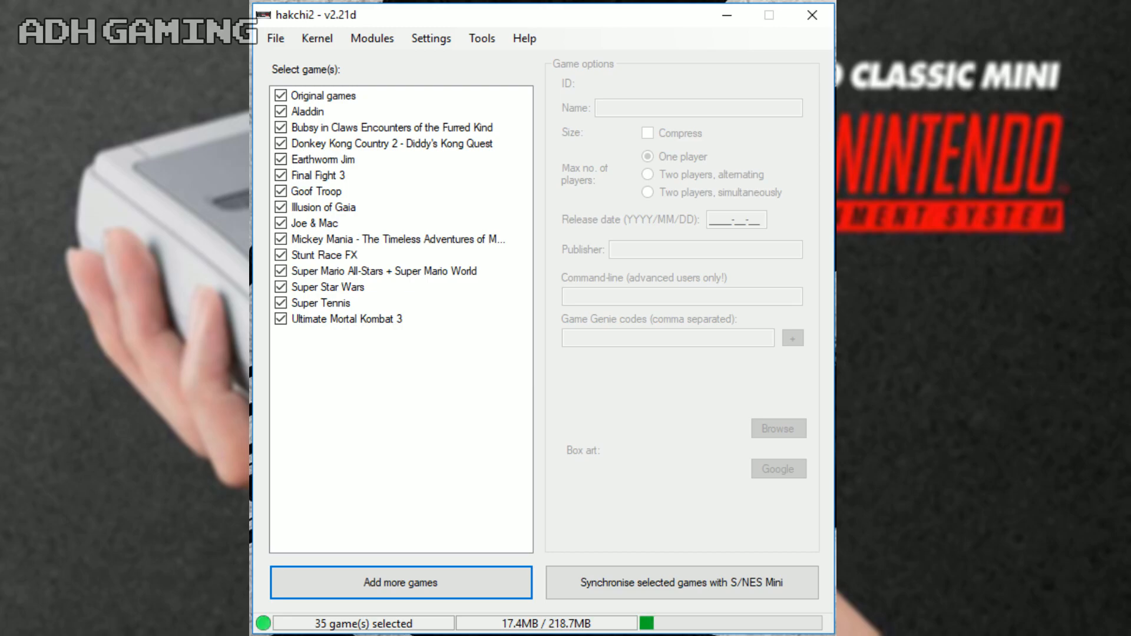
left_click(481, 38)
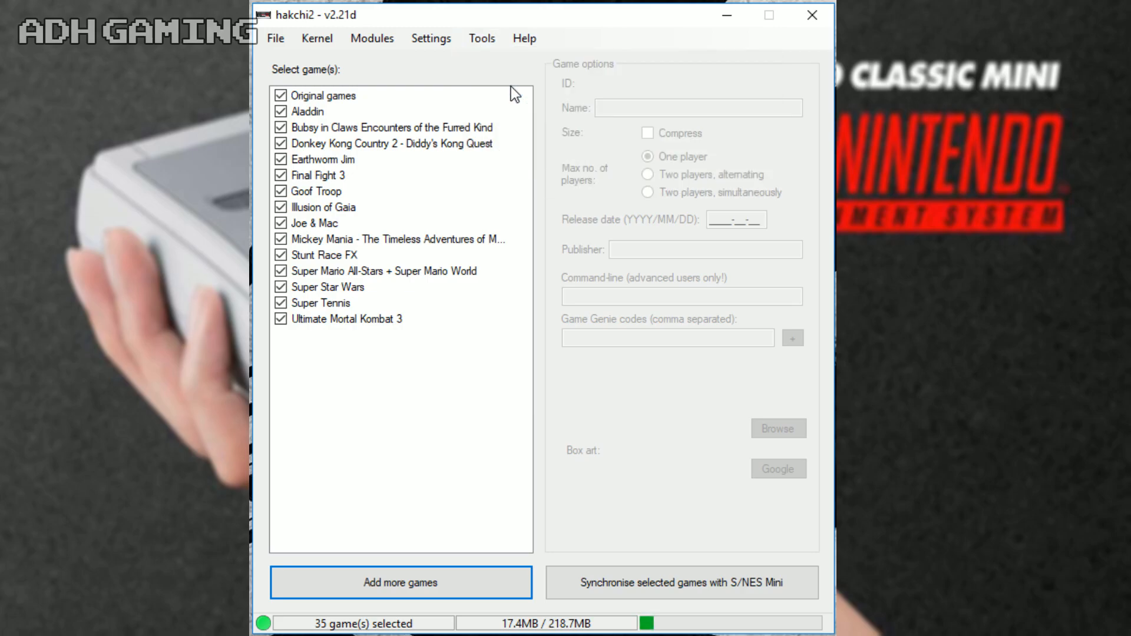
left_click(480, 38)
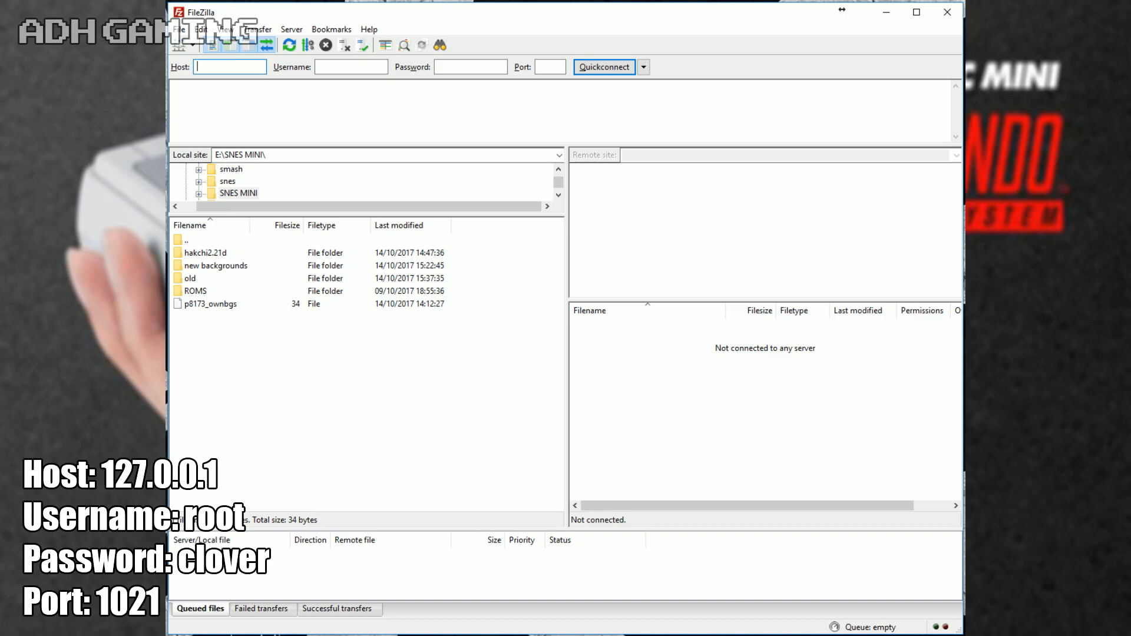
- Quickconnect to host 127.0.0.1 as user root on port 1021 to list the console's folders
type("127.0.0.1")
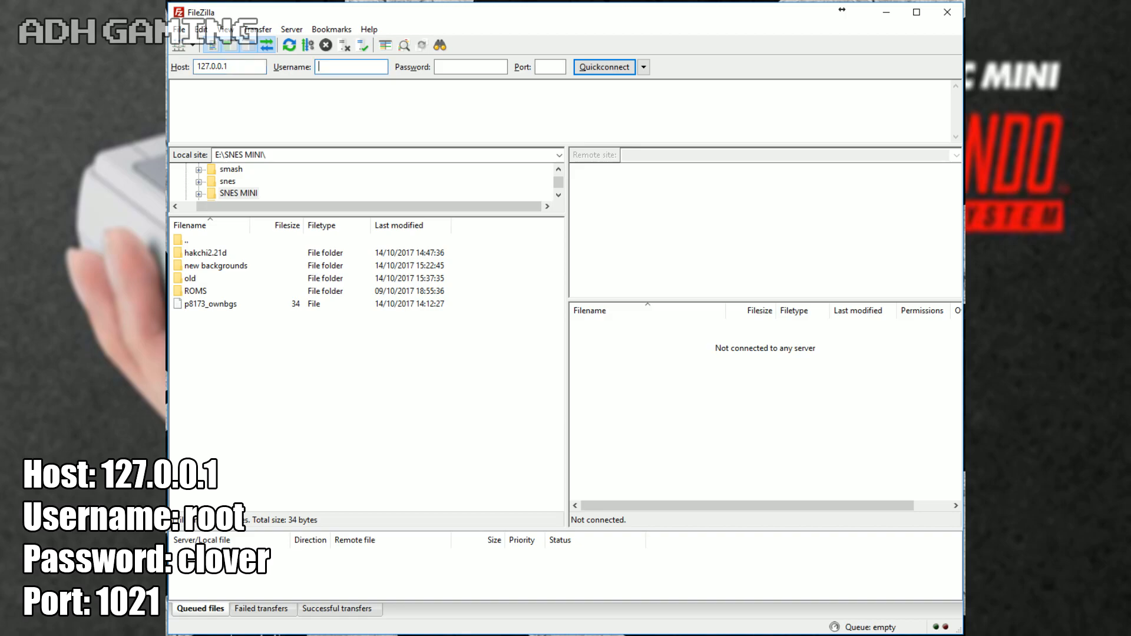
type("root")
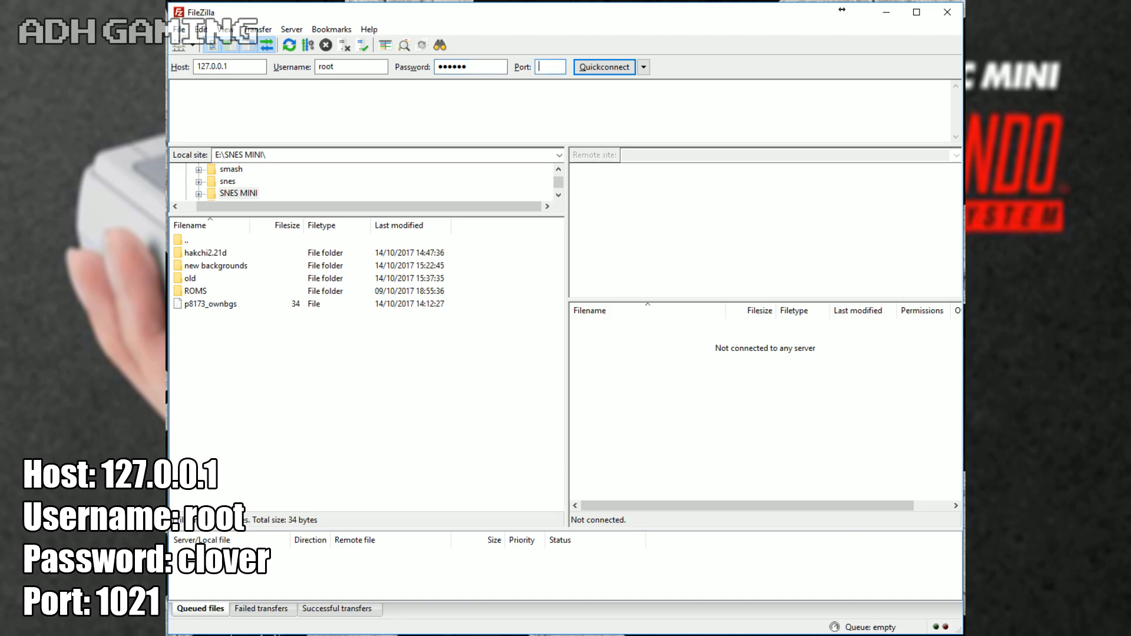
type("1021")
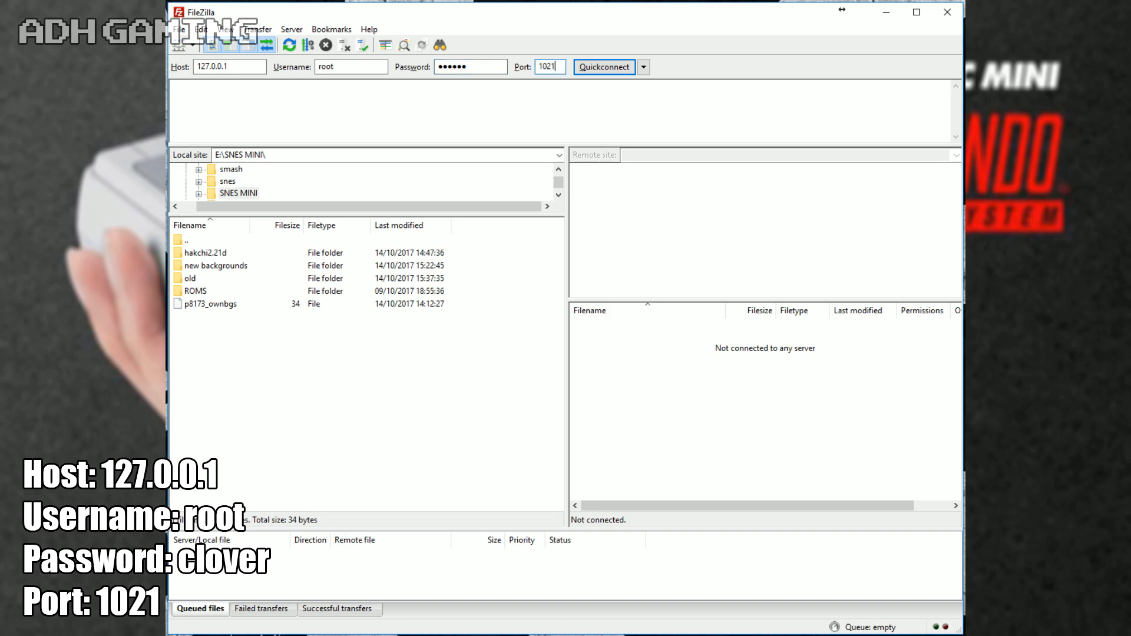
left_click(603, 66)
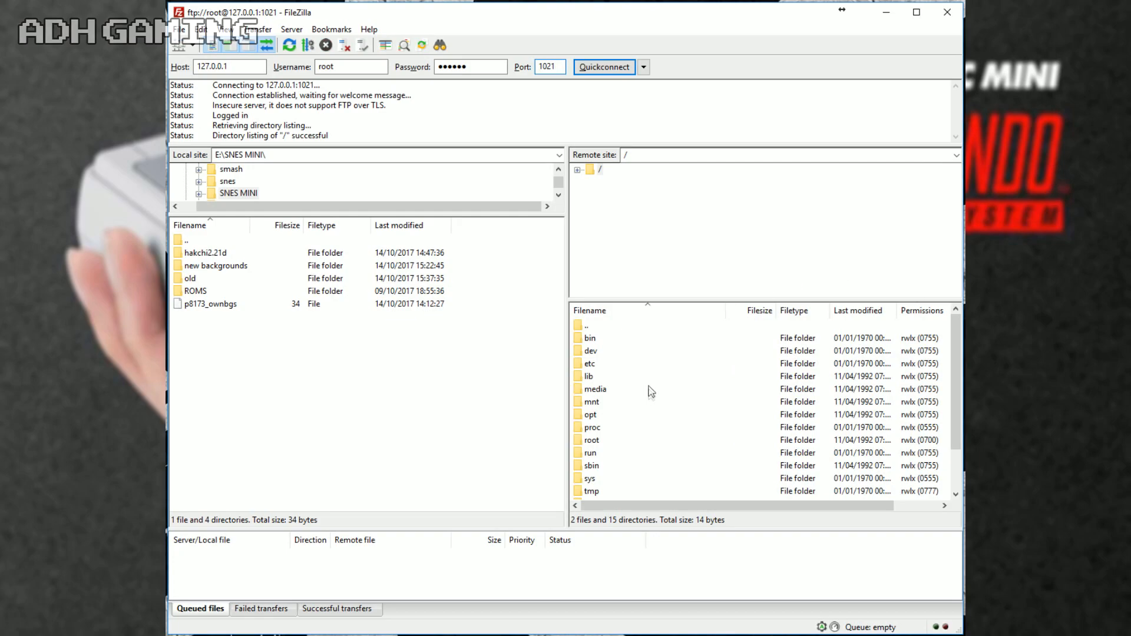
- Browse the console to /etc/preinit.d and upload the local p8173_ownbgs file into it
left_click(591, 363)
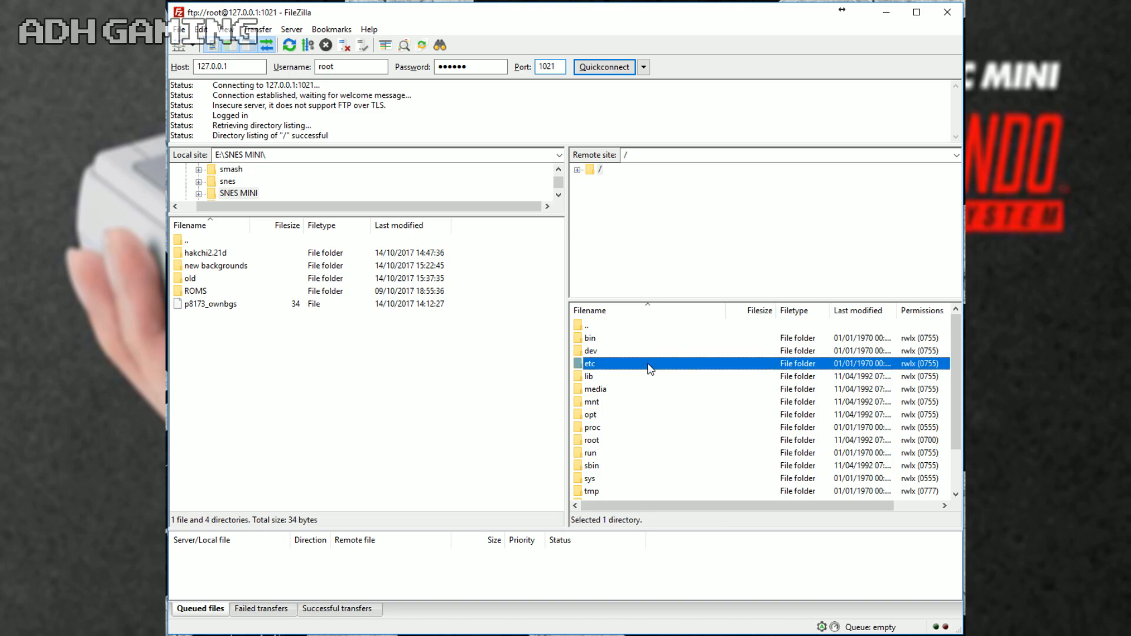
double_click(589, 362)
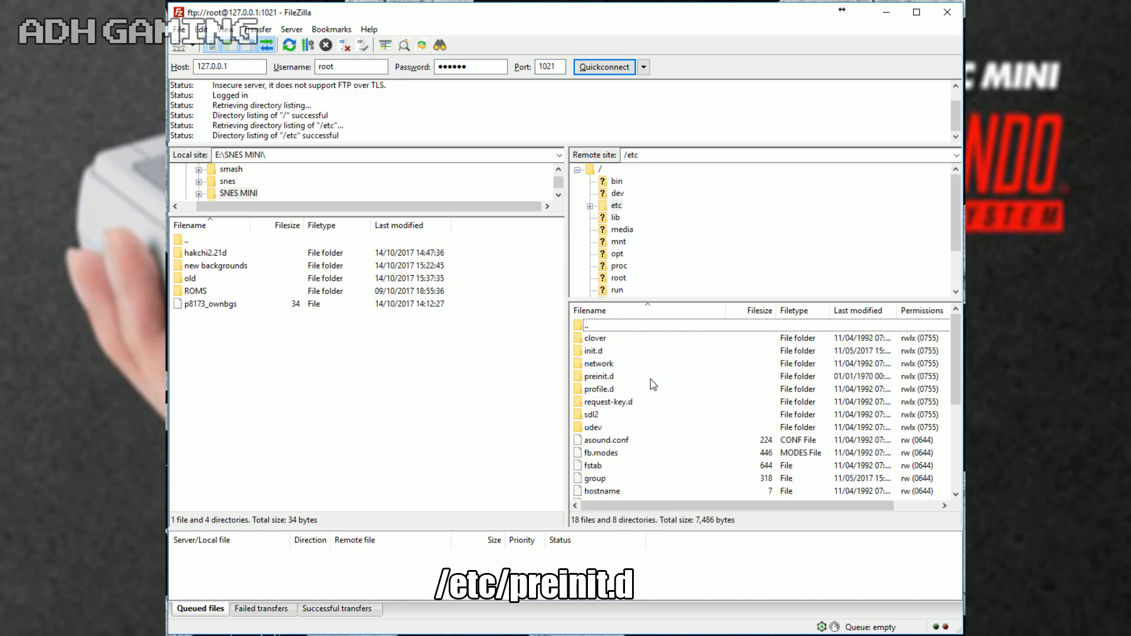
double_click(598, 376)
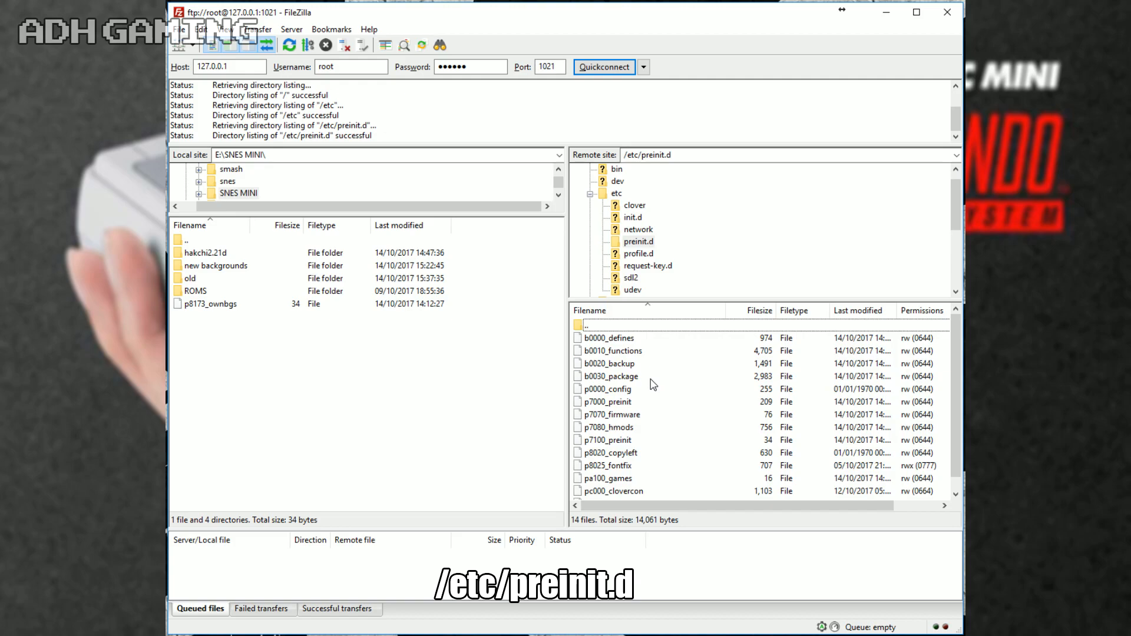
left_click(211, 303)
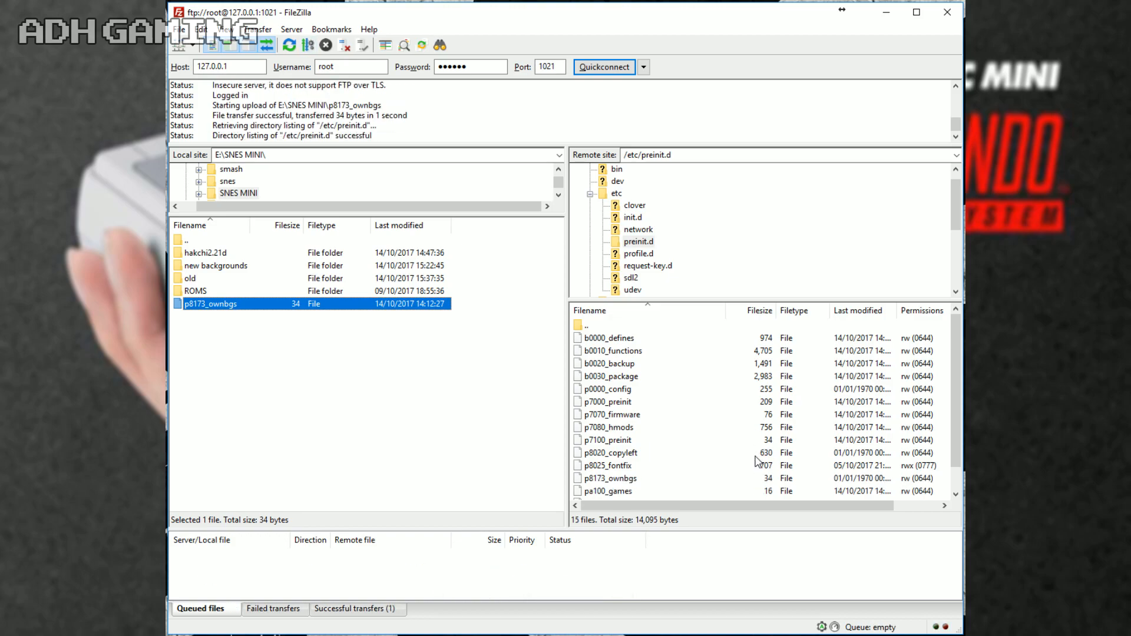
mouse_move(592, 330)
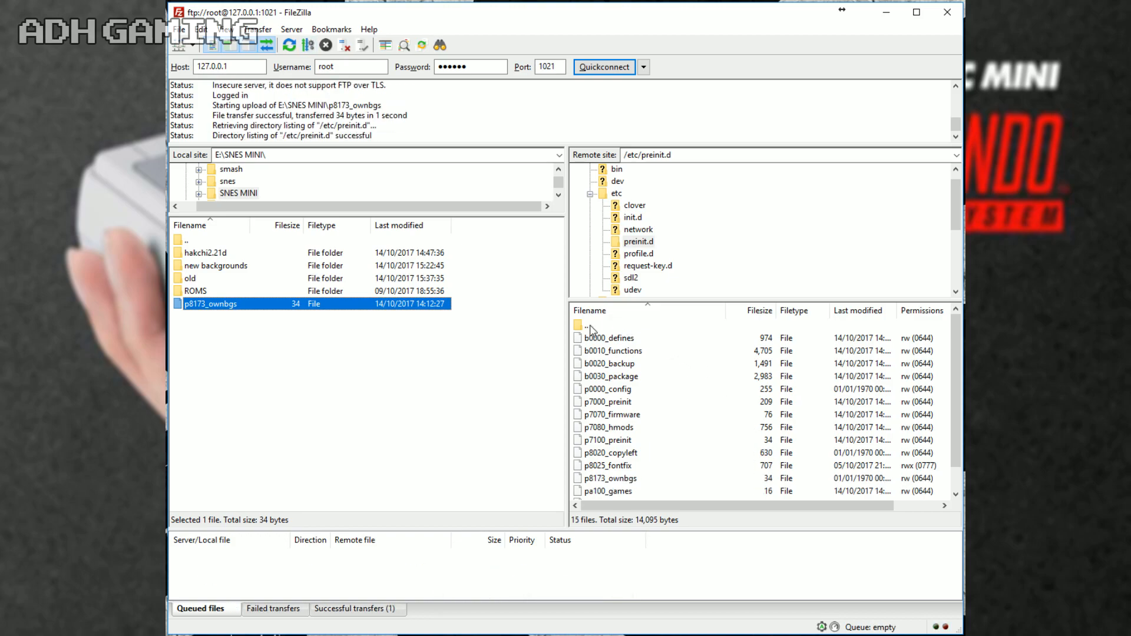
- Browse from /etc up to /, into /usr/share/backgrounds with its eleven stock borders, then back to /usr/share
double_click(587, 325)
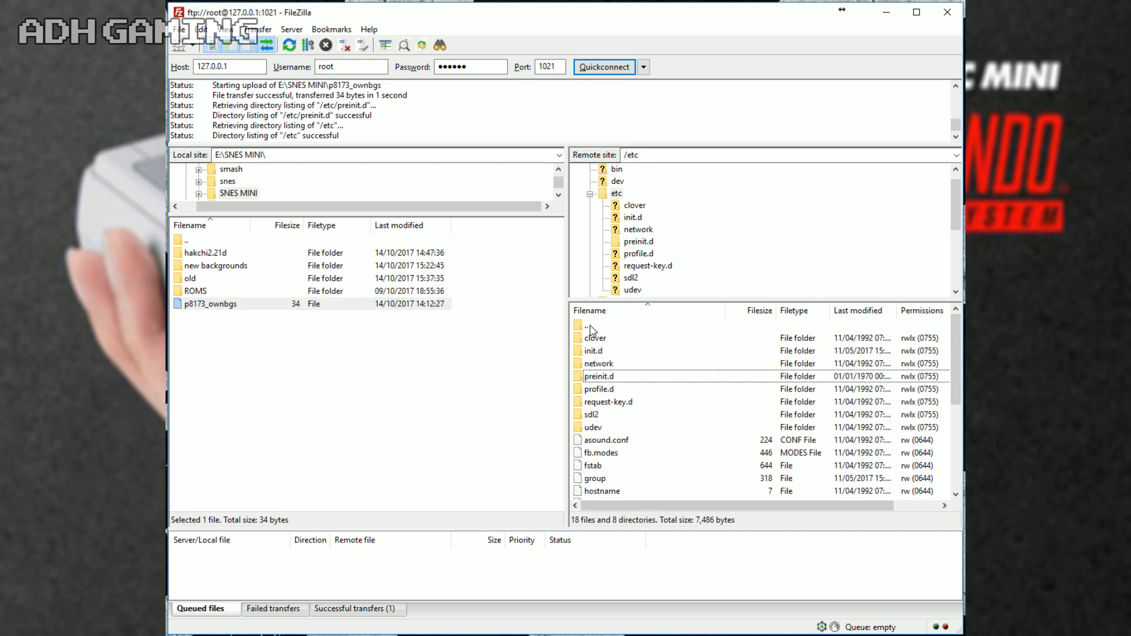
double_click(585, 327)
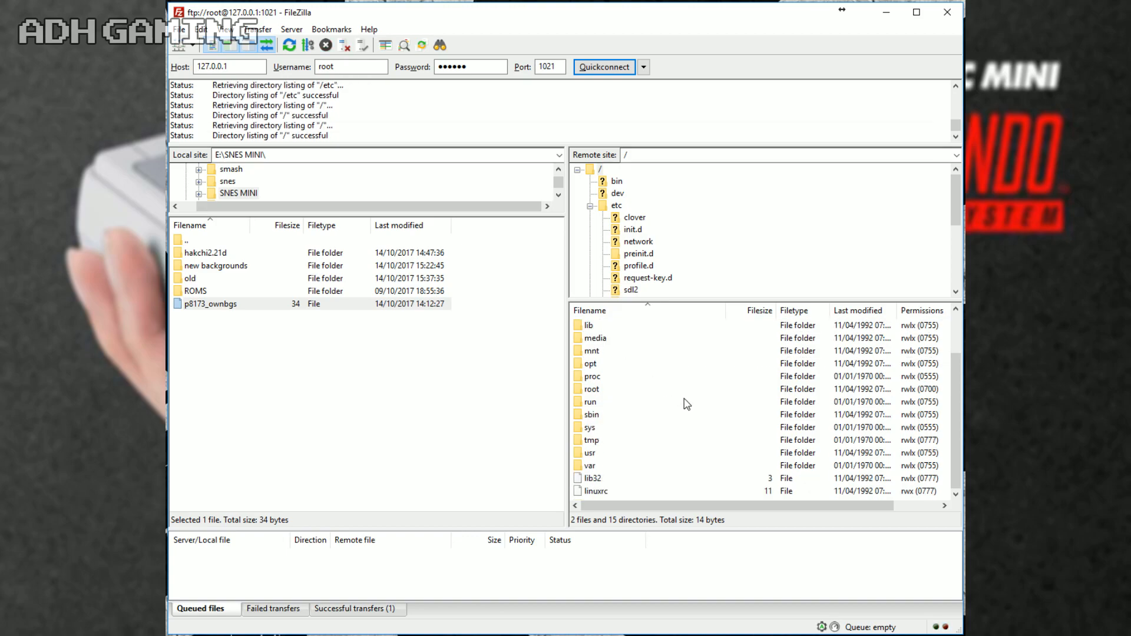
left_click(590, 452)
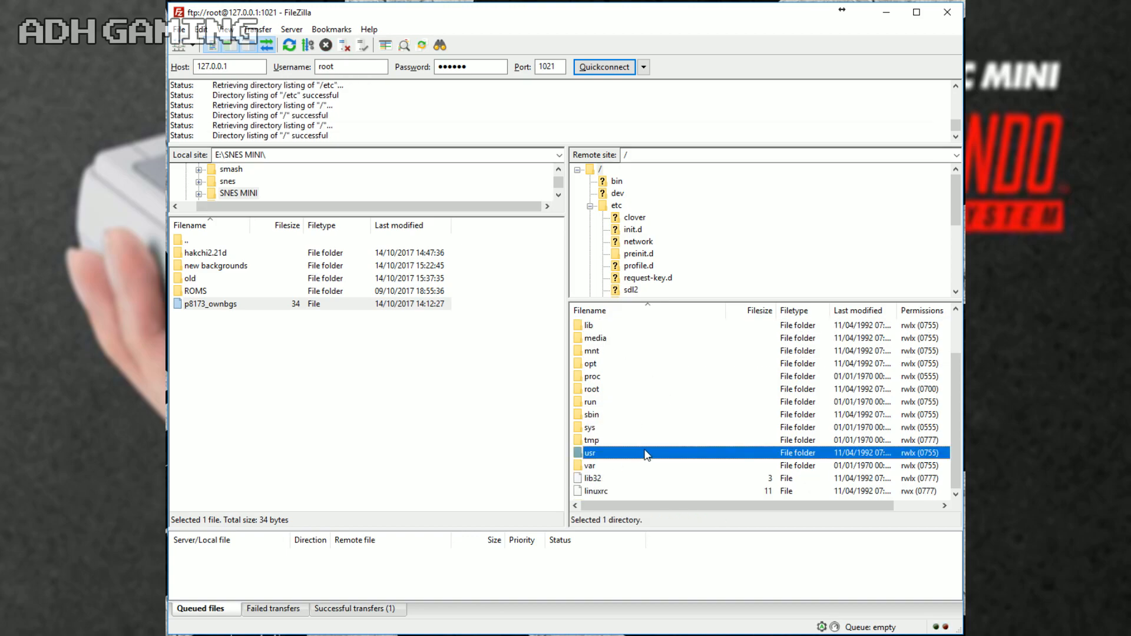
double_click(590, 452)
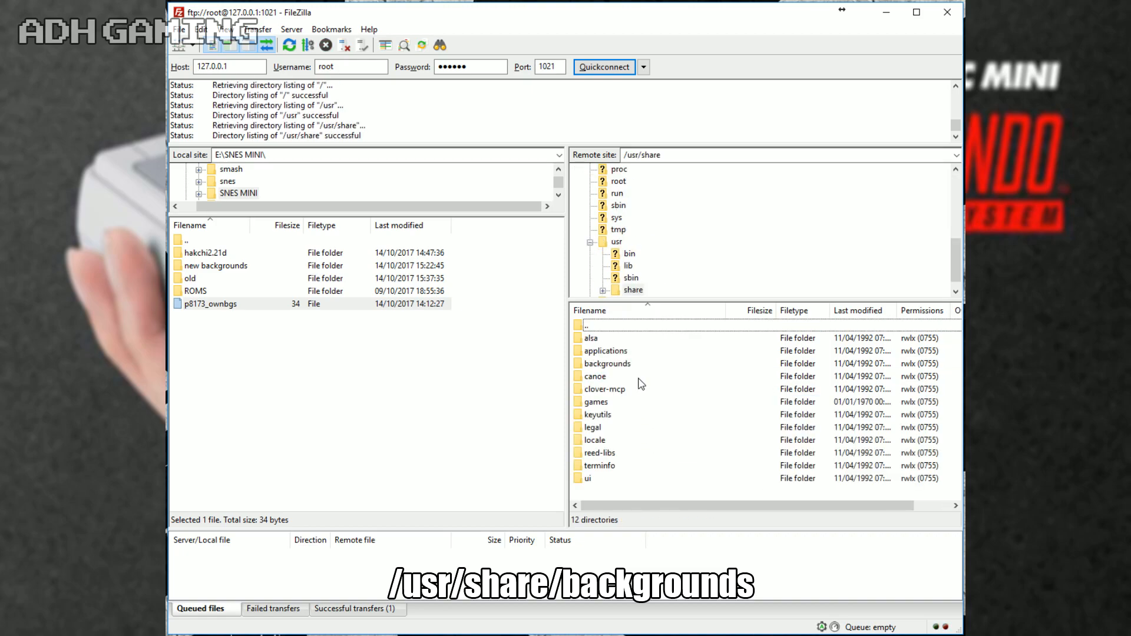
left_click(606, 363)
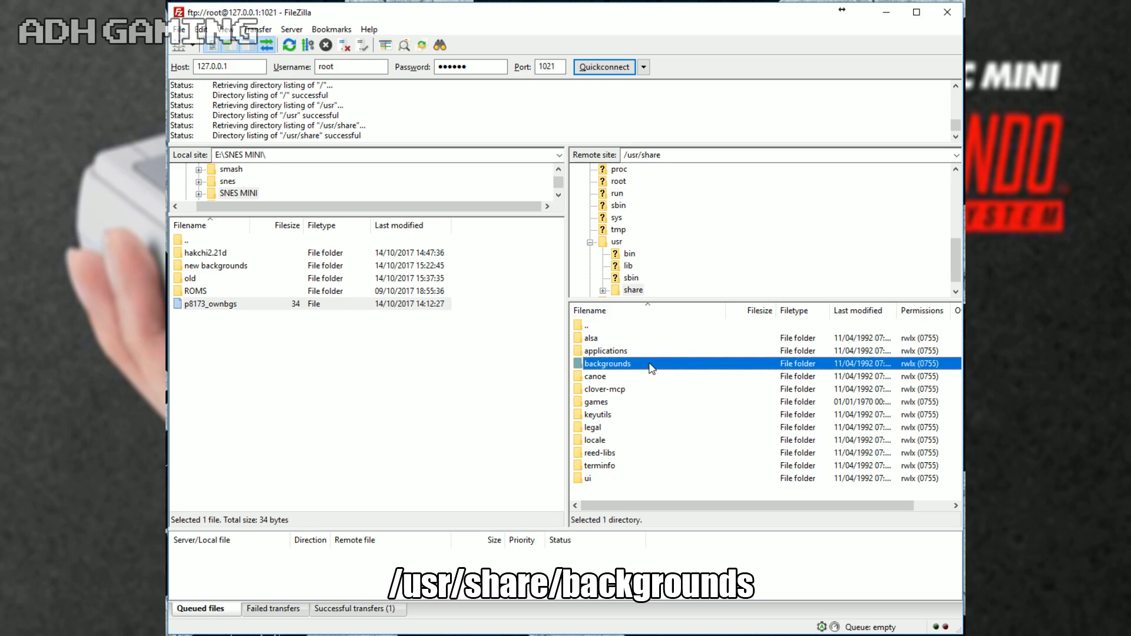
double_click(606, 363)
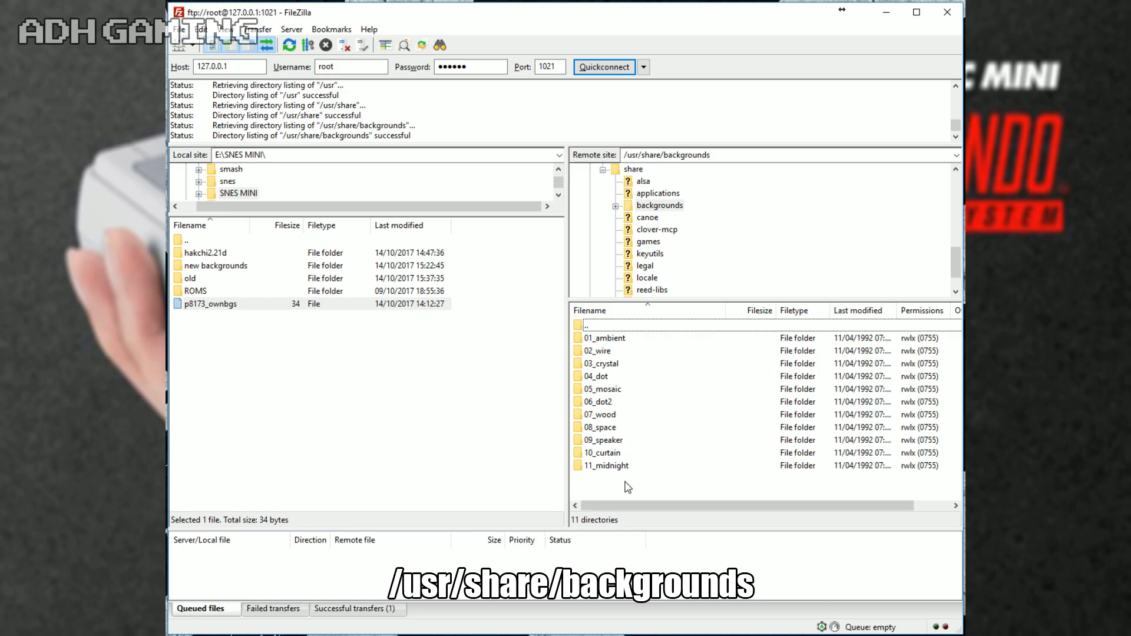
mouse_move(665, 480)
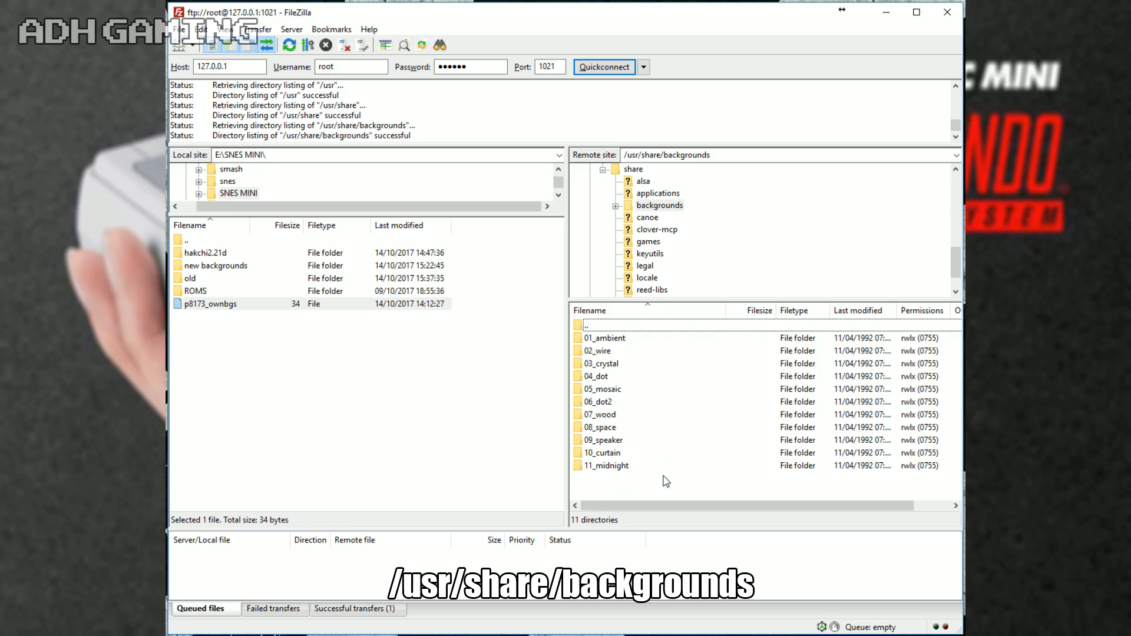
double_click(587, 325)
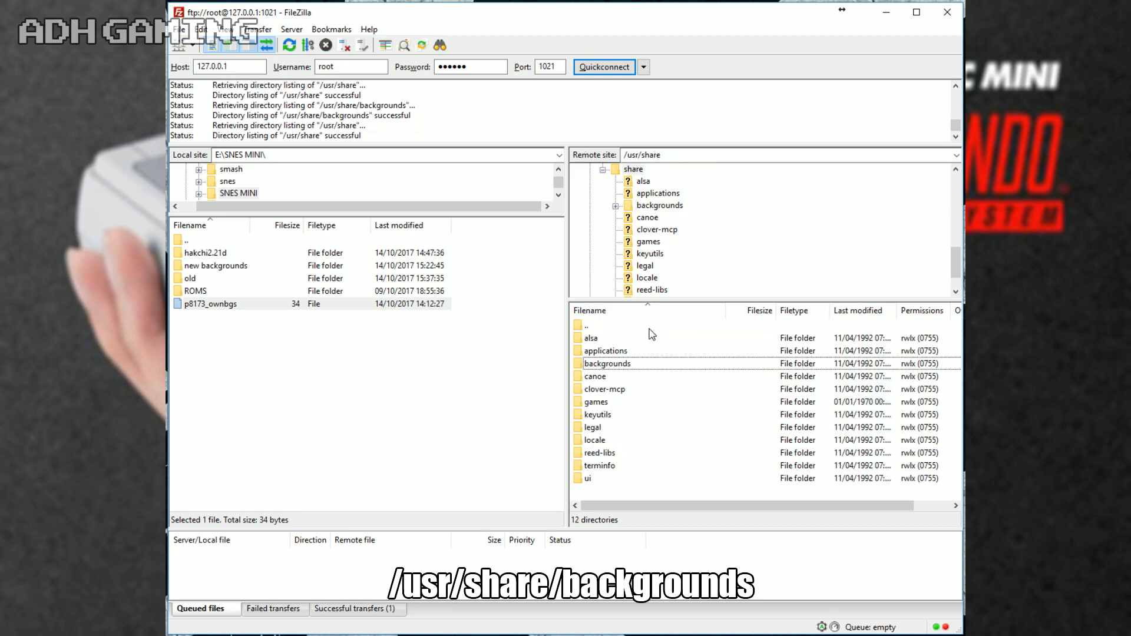
- Download the console's stock backgrounds folder into the local SNES MINI folder
left_click(605, 363)
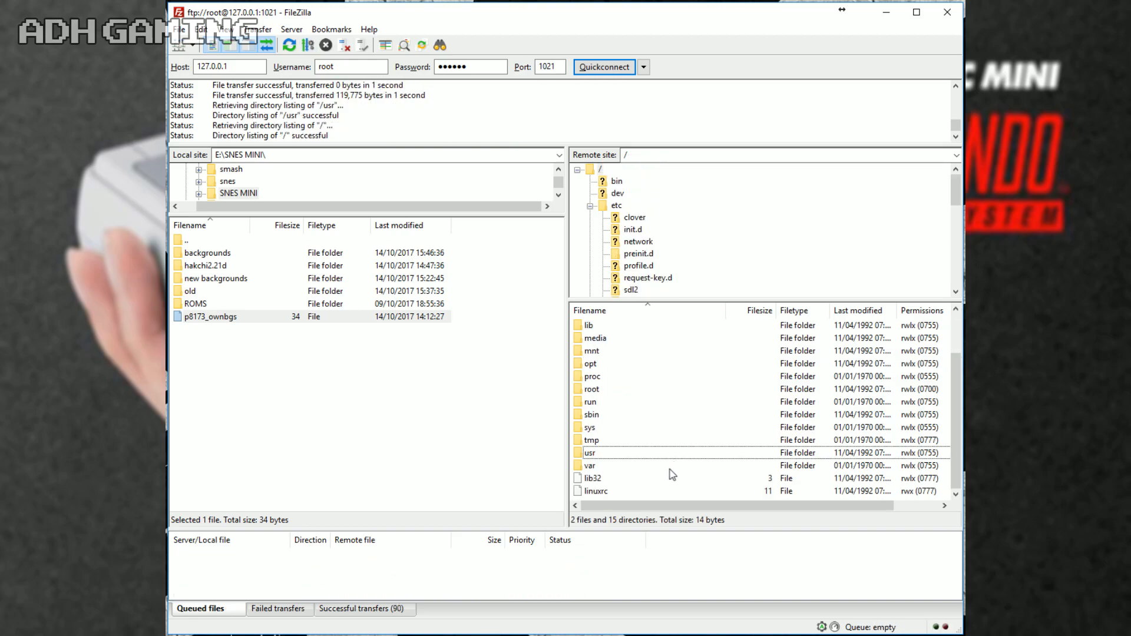
- Browse the console to /var/lib/hakchi/rootfs/usr/share and pick the local backgrounds folder
left_click(590, 465)
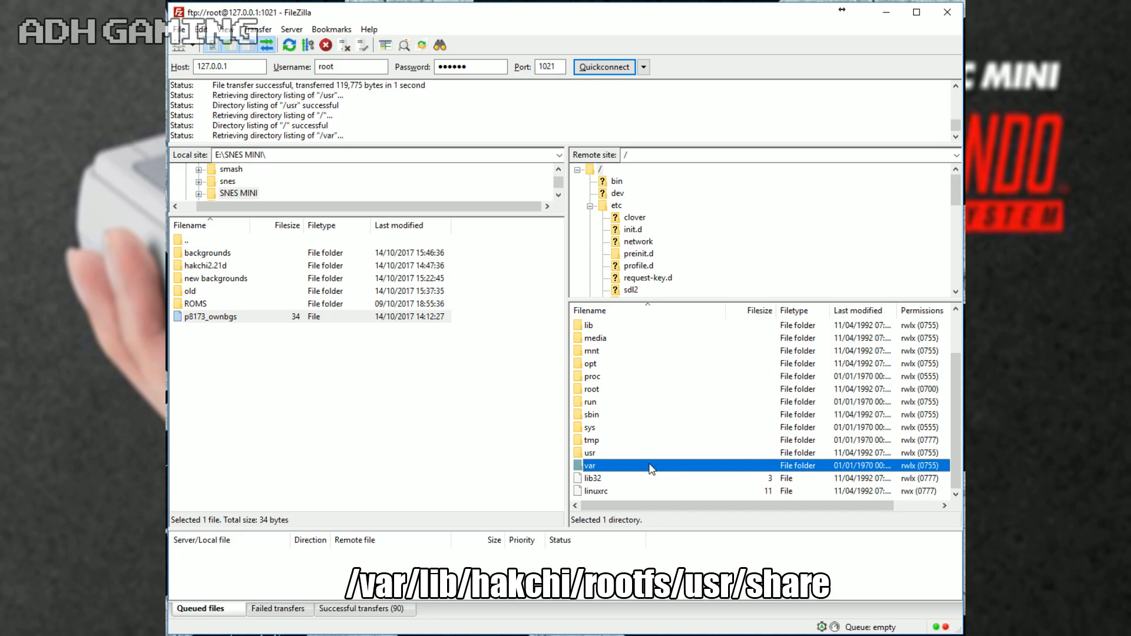
double_click(589, 466)
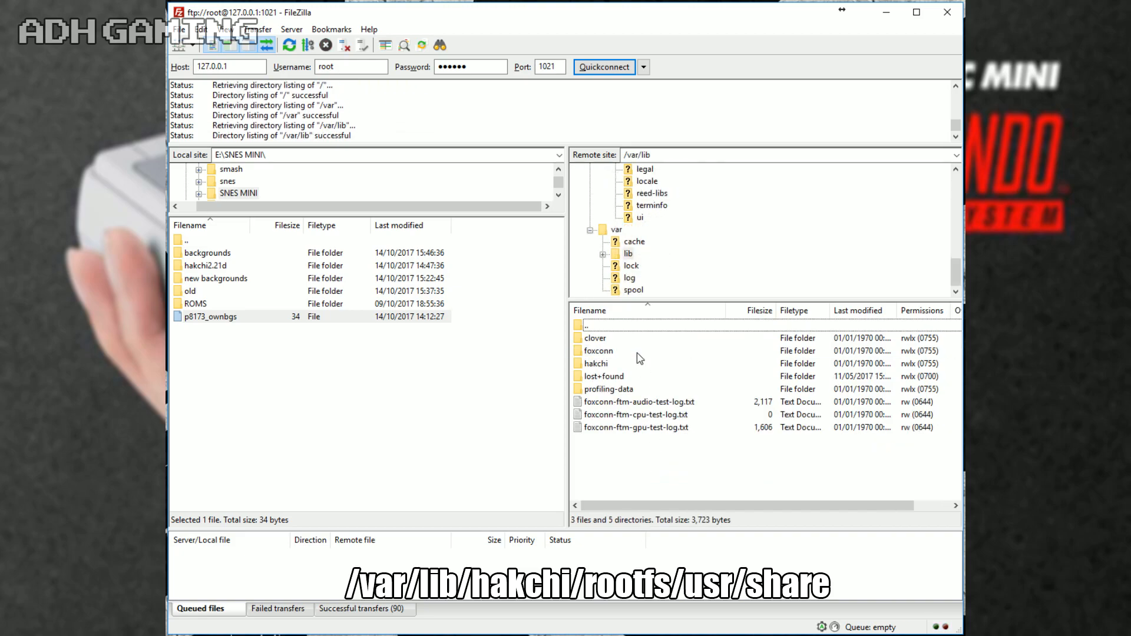
left_click(596, 363)
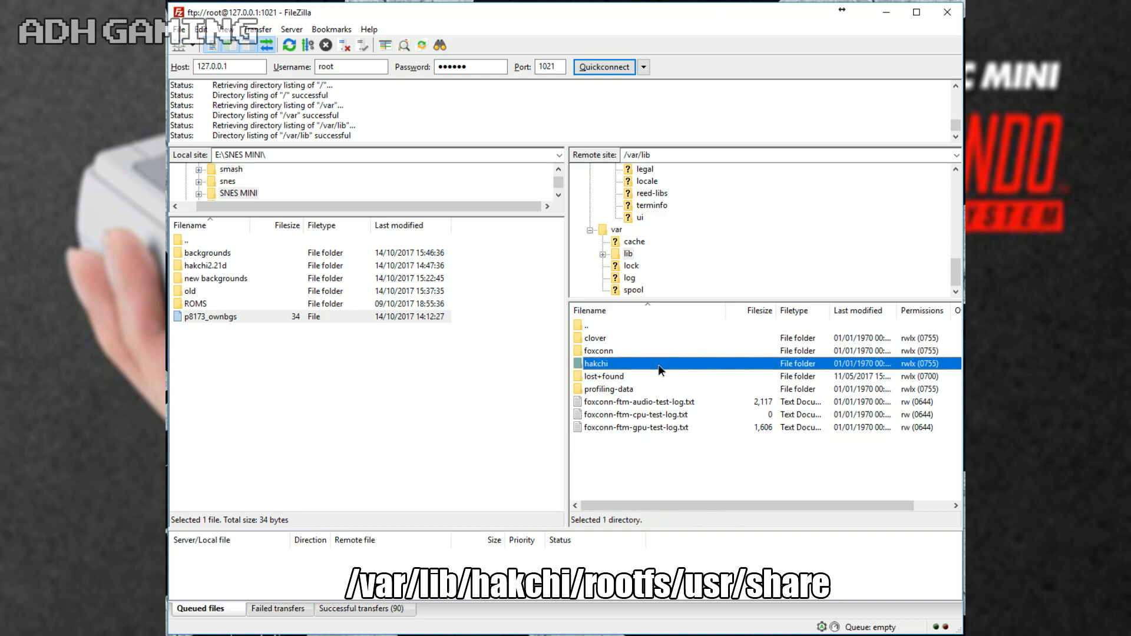
double_click(595, 364)
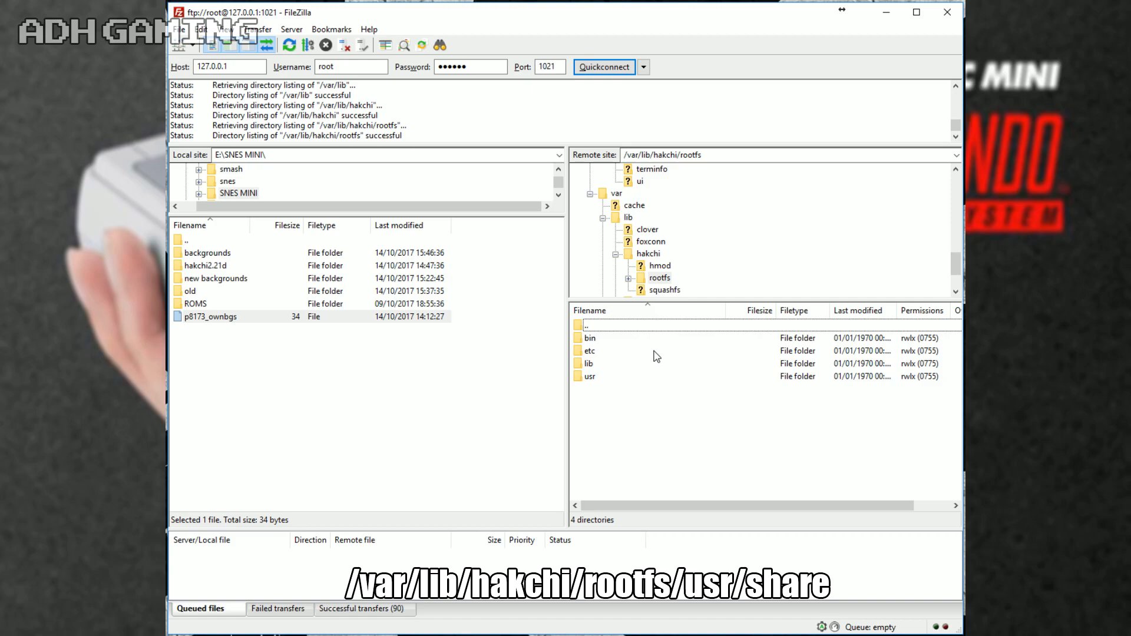
mouse_move(659, 384)
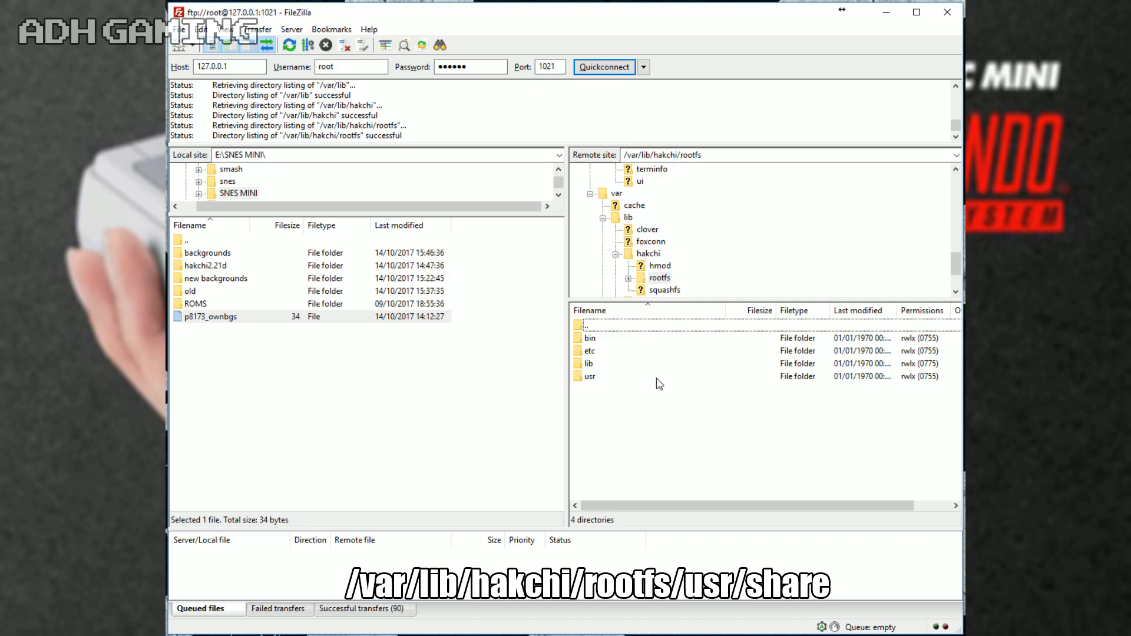
double_click(589, 376)
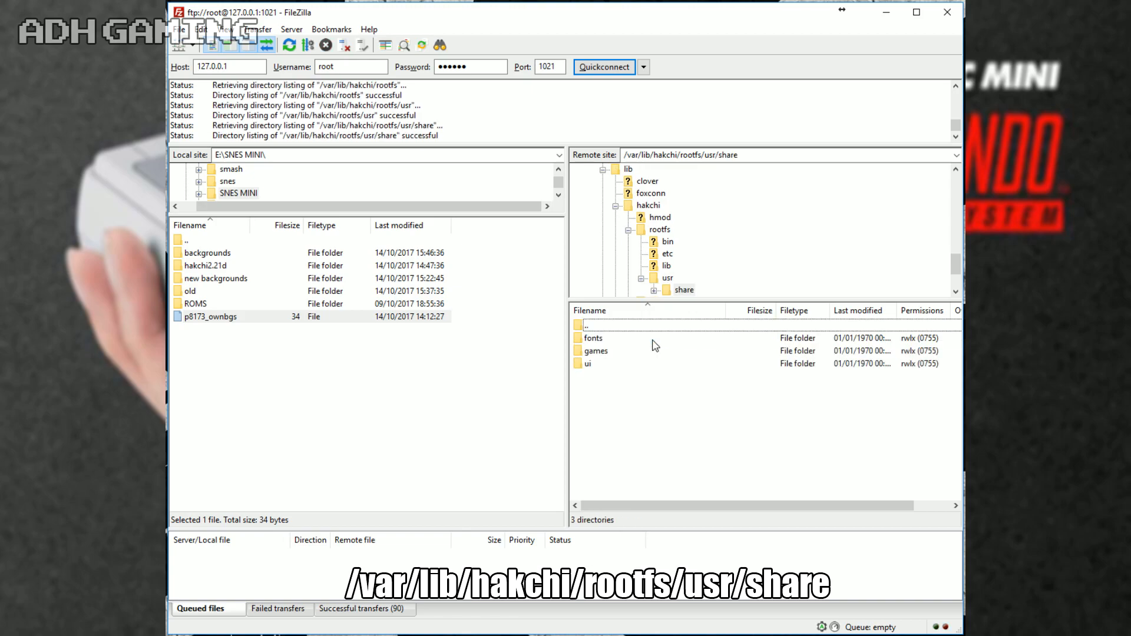
left_click(207, 252)
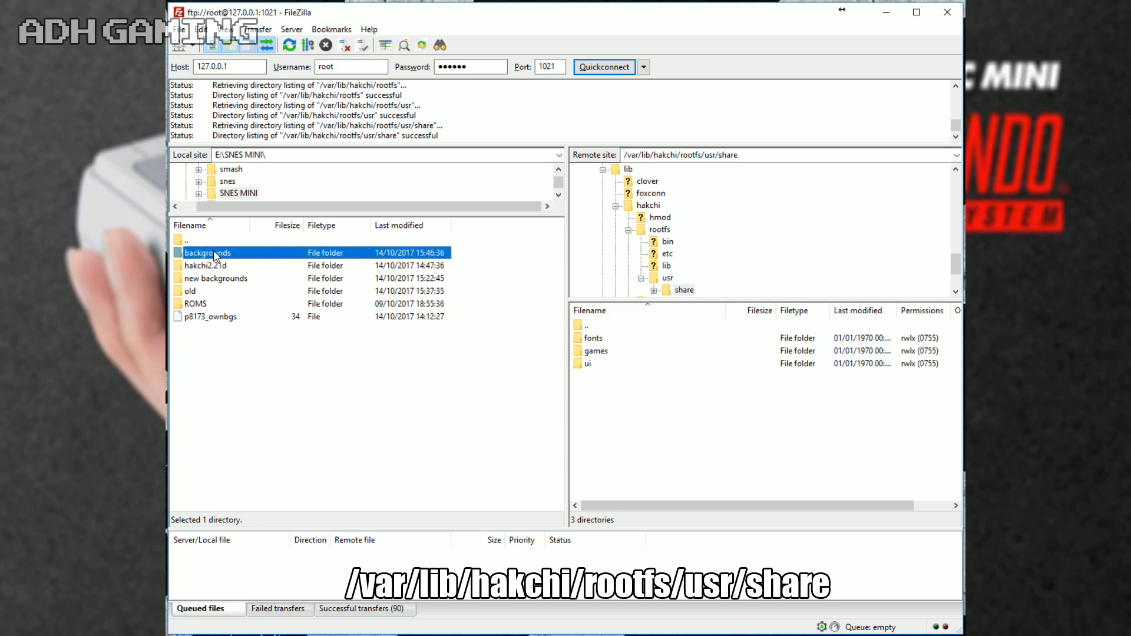
- Upload the local backgrounds folder into rootfs/usr/share and open it to list the eleven border folders
left_click(588, 363)
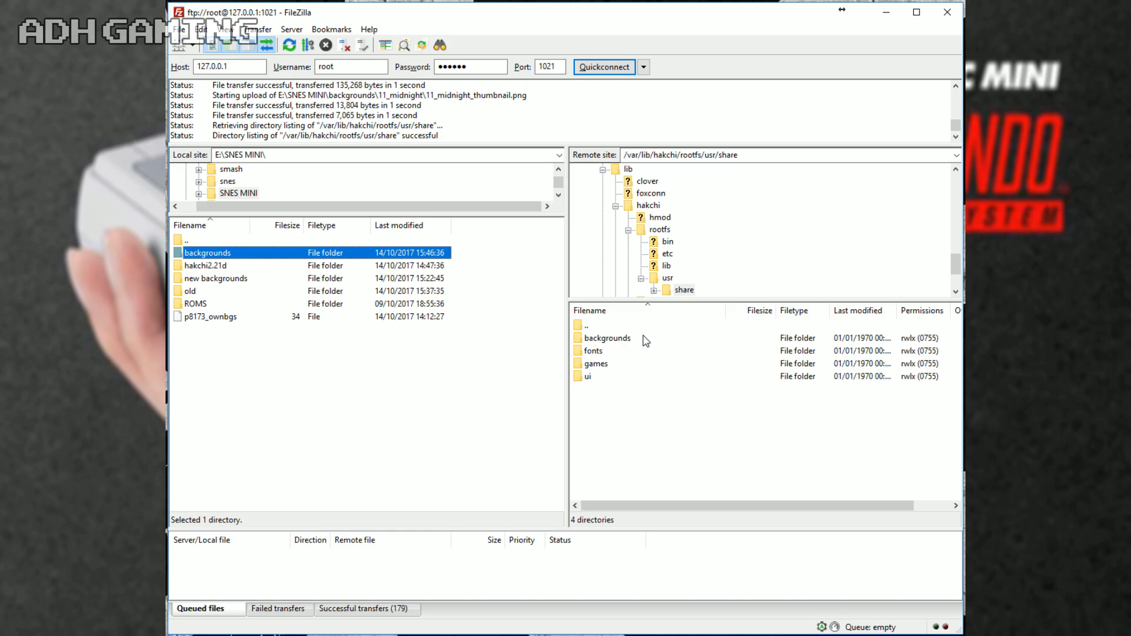
double_click(605, 338)
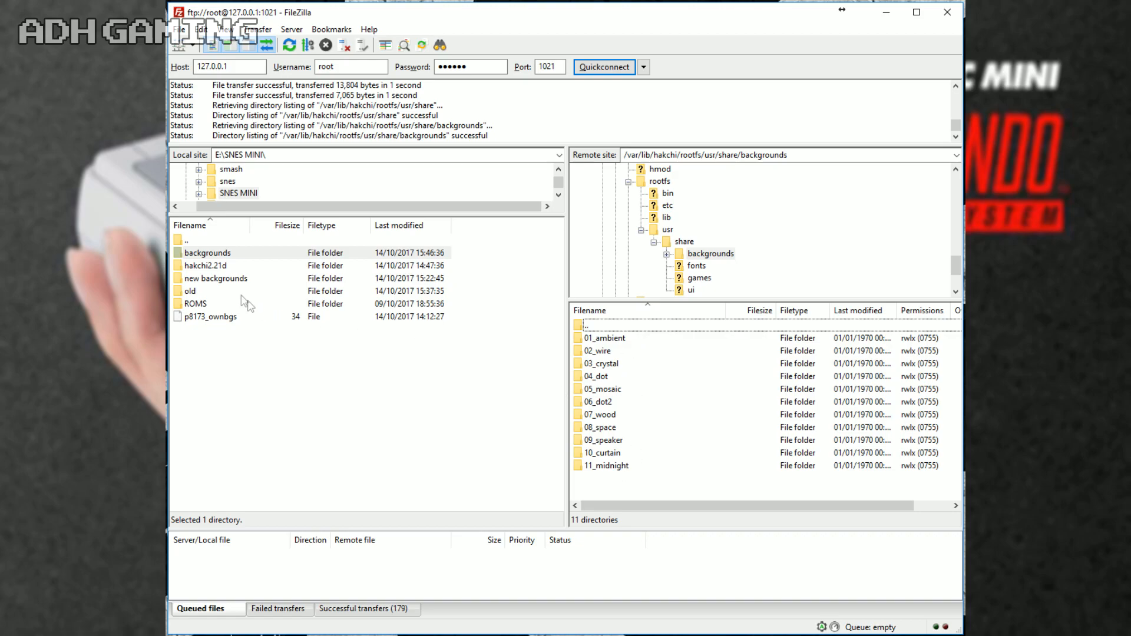
- In local 'new backgrounds', select the four custom folders 12_snes, 13_mana, 14_zelda3 and 23_supermario
left_click(215, 278)
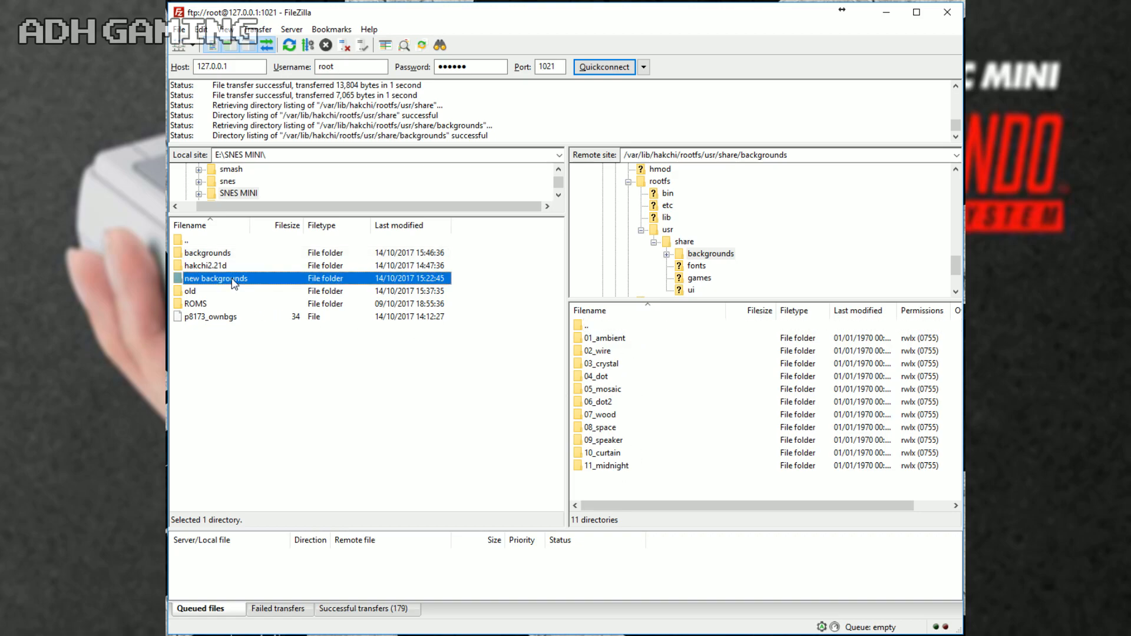
double_click(215, 278)
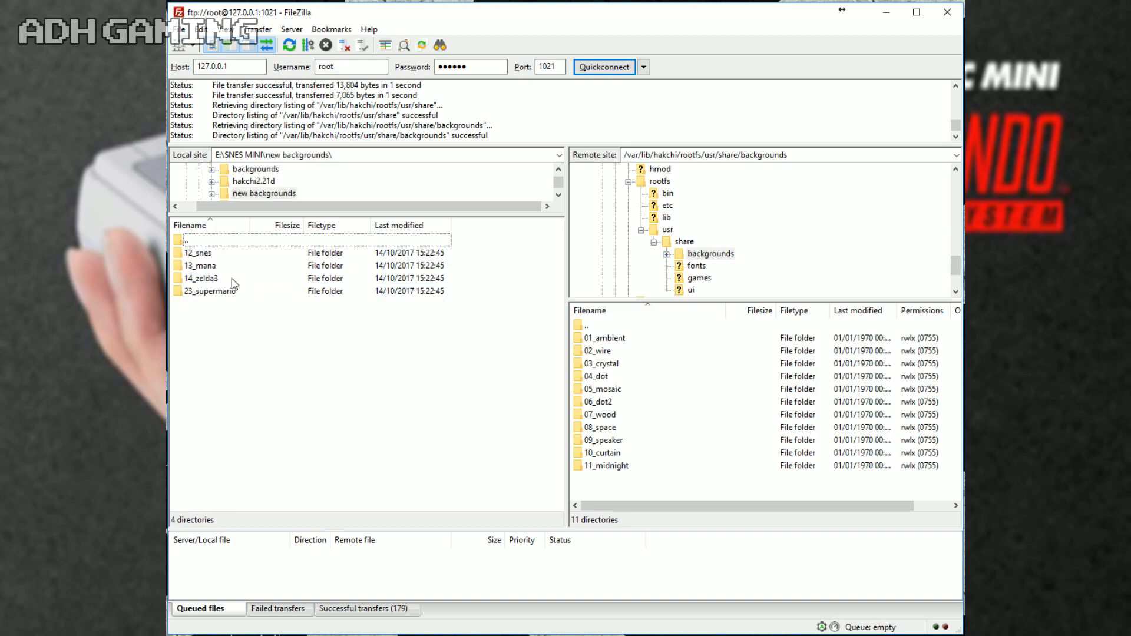
mouse_move(227, 252)
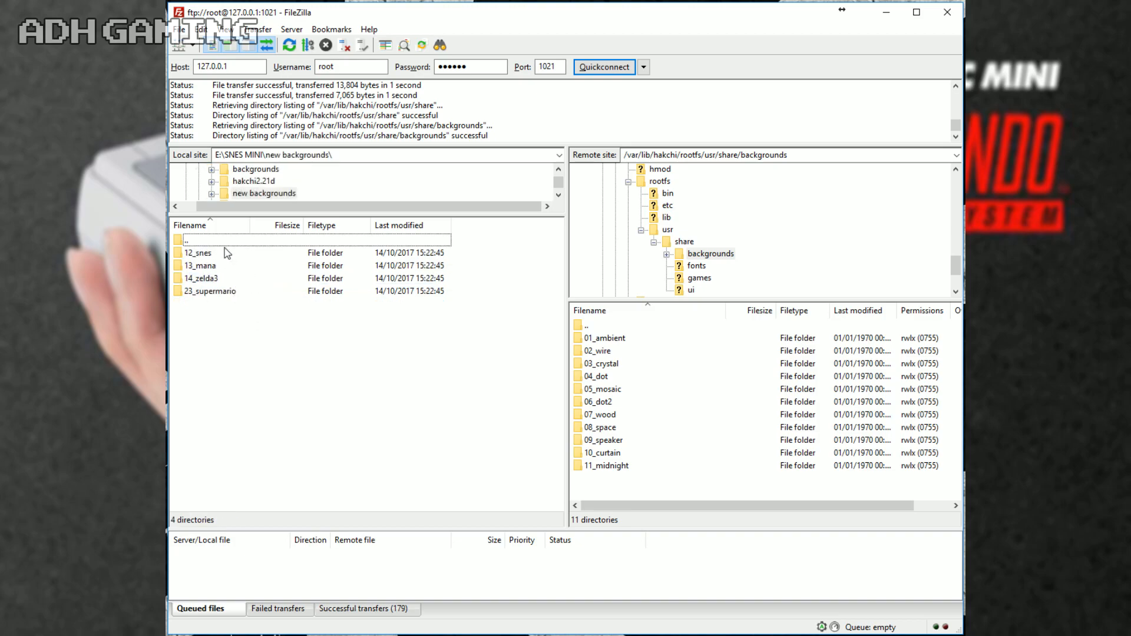
left_click(210, 291)
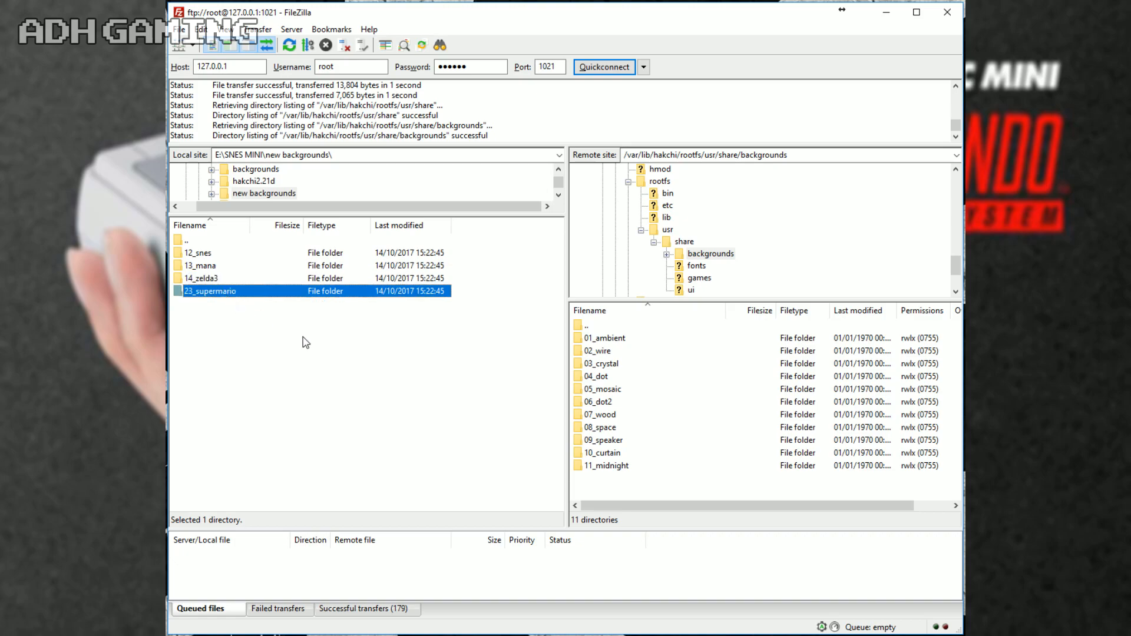
left_click(196, 252)
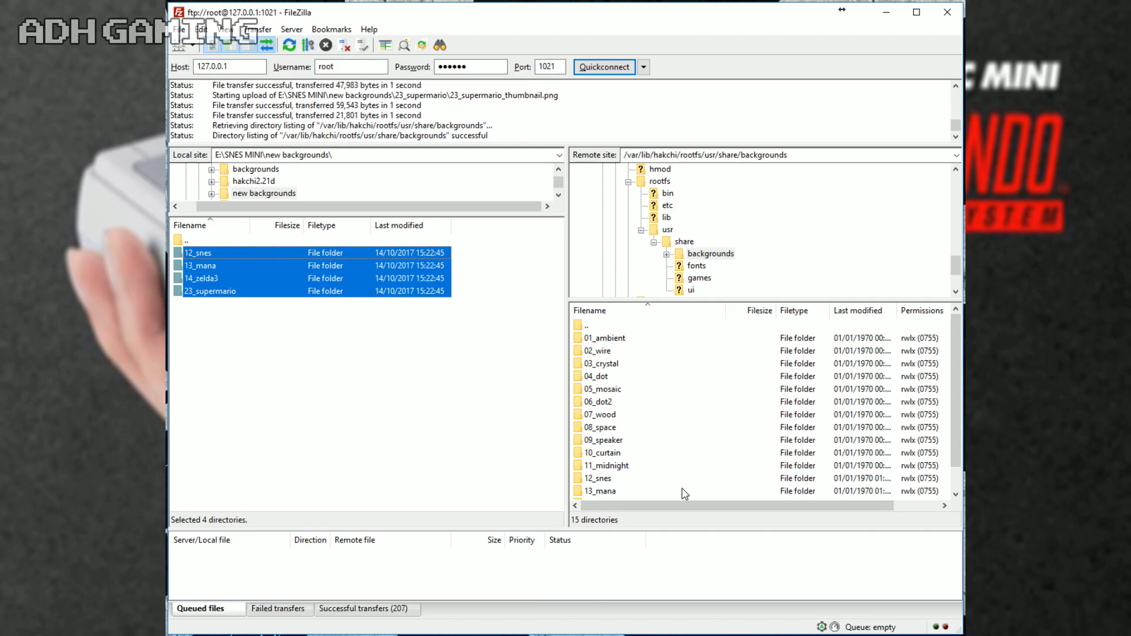
mouse_move(705, 473)
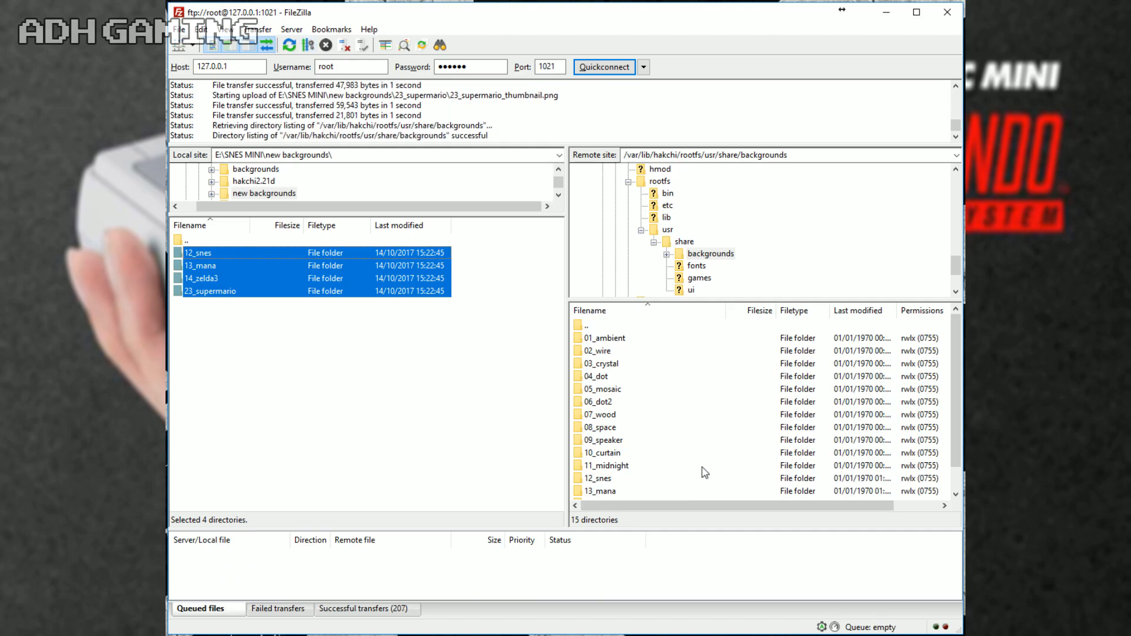
- Upload them to the remote backgrounds folder, then bring up the Quickconnect history
scroll("down", 3)
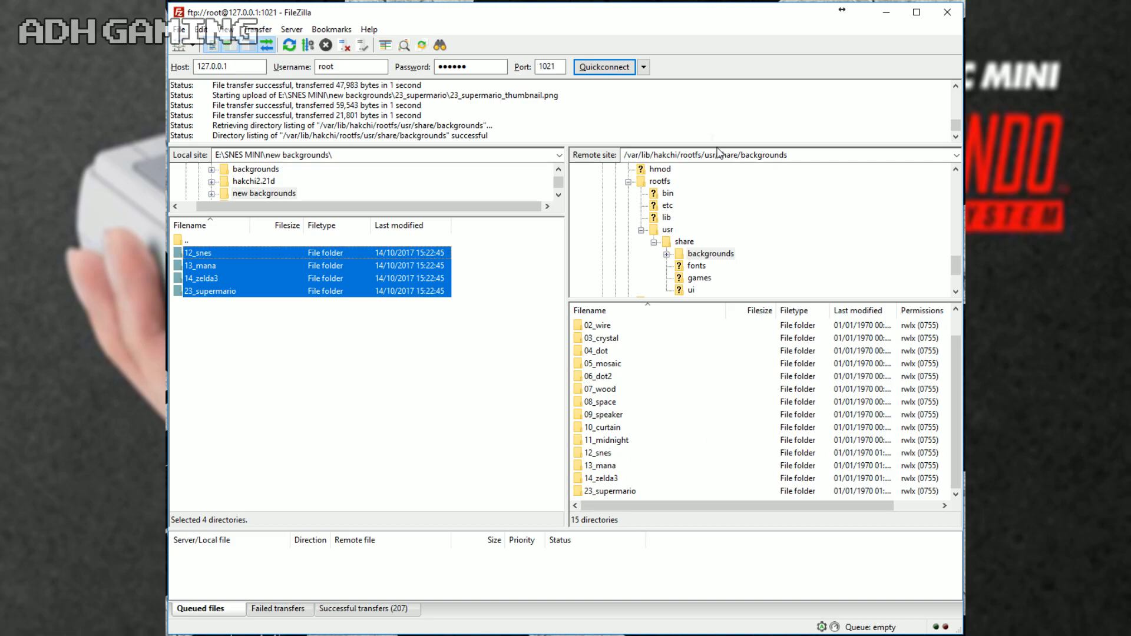
left_click(642, 66)
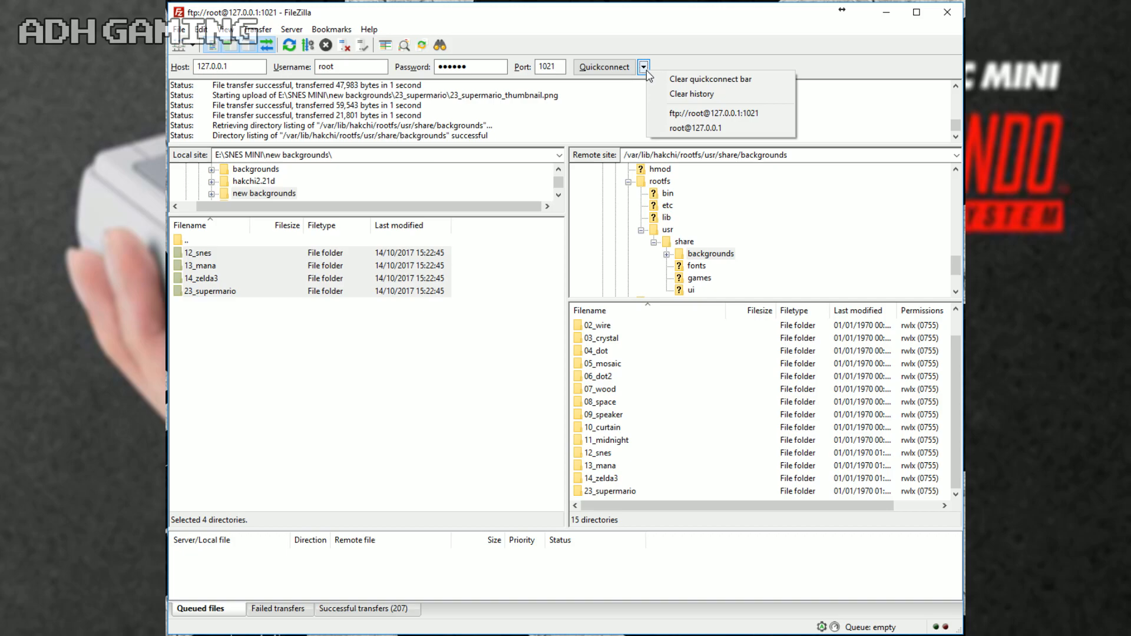